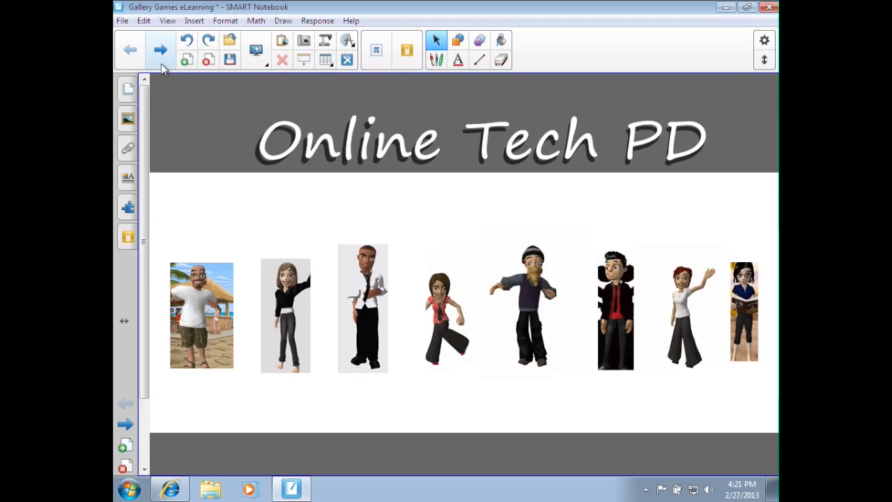
Advance to the Category Sort page with prefixes and root words columns.
left_click(159, 49)
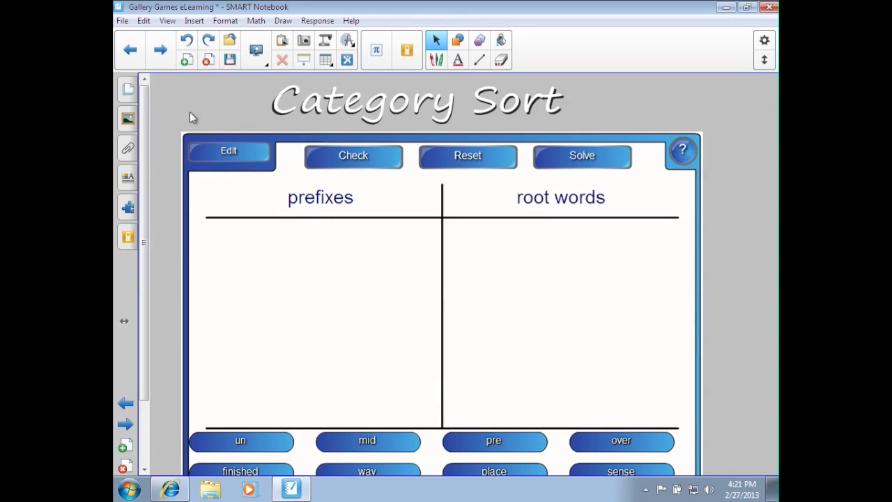
mouse_move(184, 105)
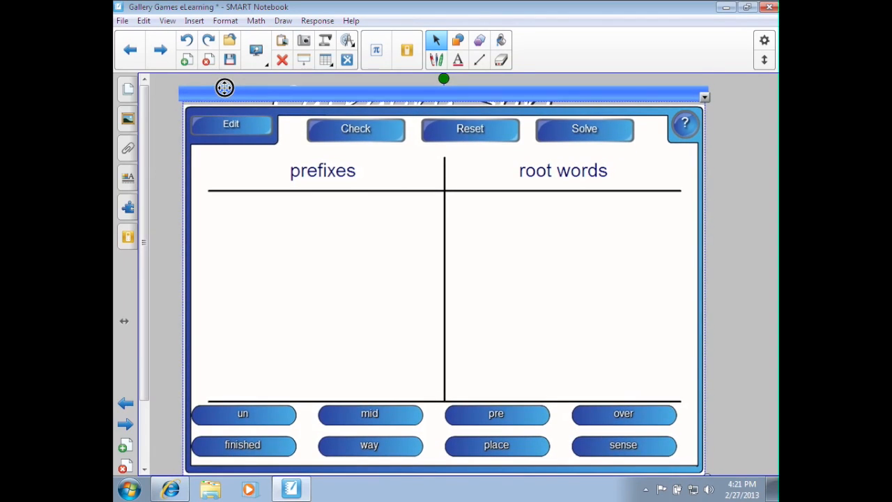
Sort the un, tele and mid tiles into the prefixes column.
left_click_drag(242, 413, 276, 368)
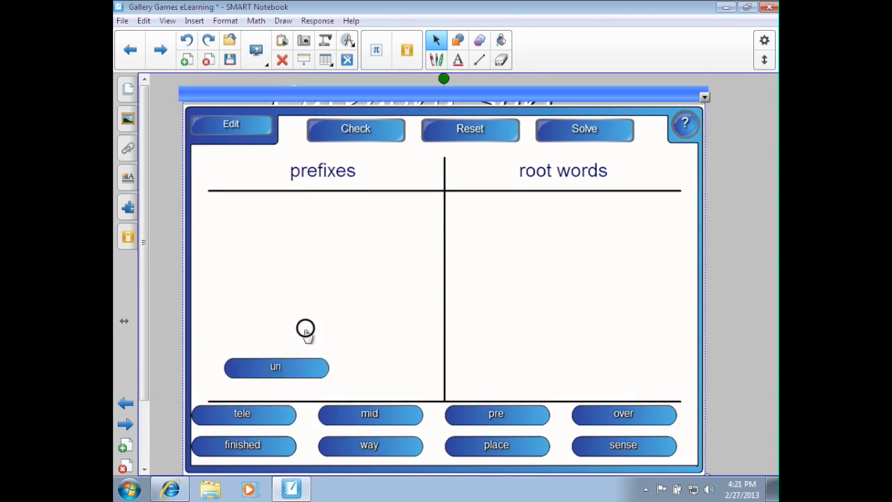
left_click_drag(276, 368, 285, 260)
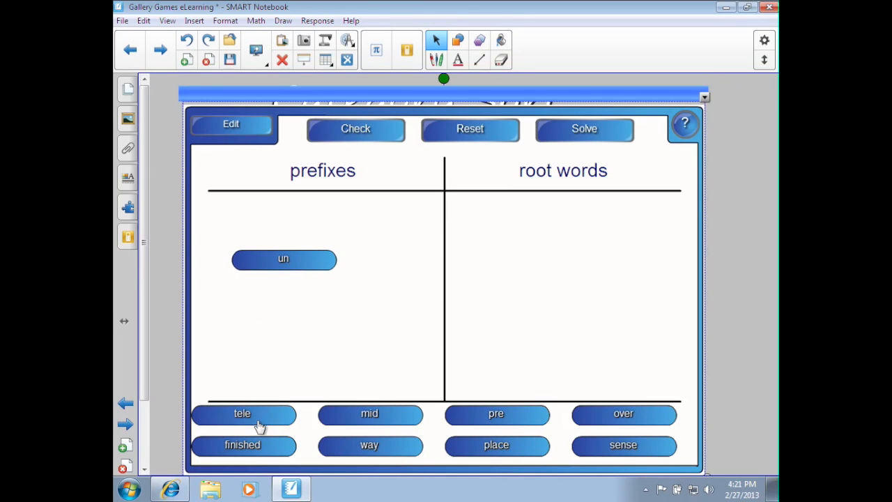
left_click_drag(242, 413, 318, 310)
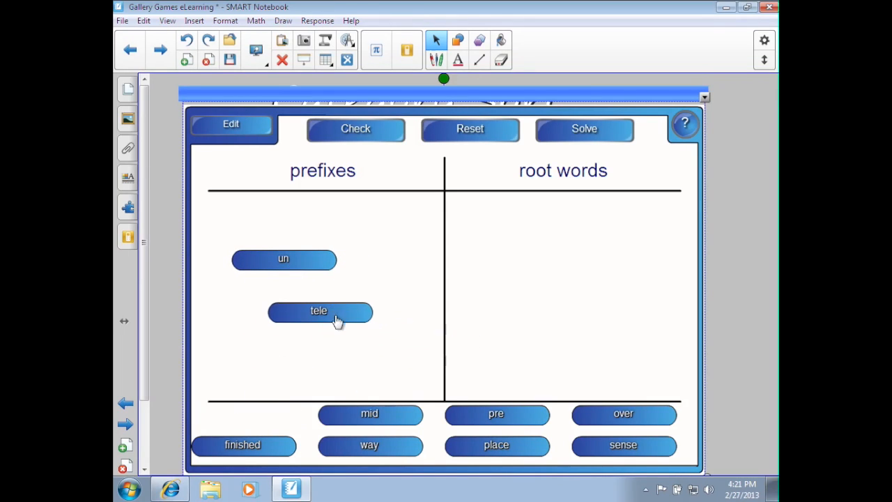
left_click_drag(369, 413, 352, 349)
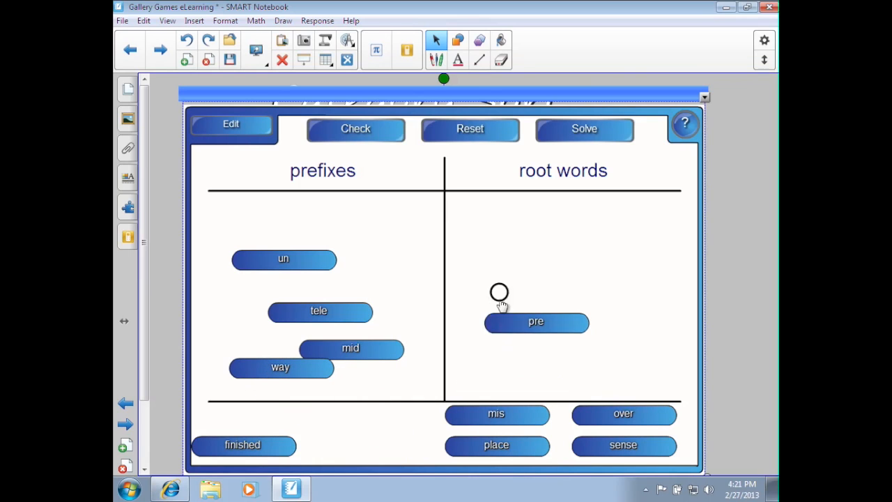
Sort the mis, over and non tiles into the root words column.
left_click_drag(496, 412, 499, 271)
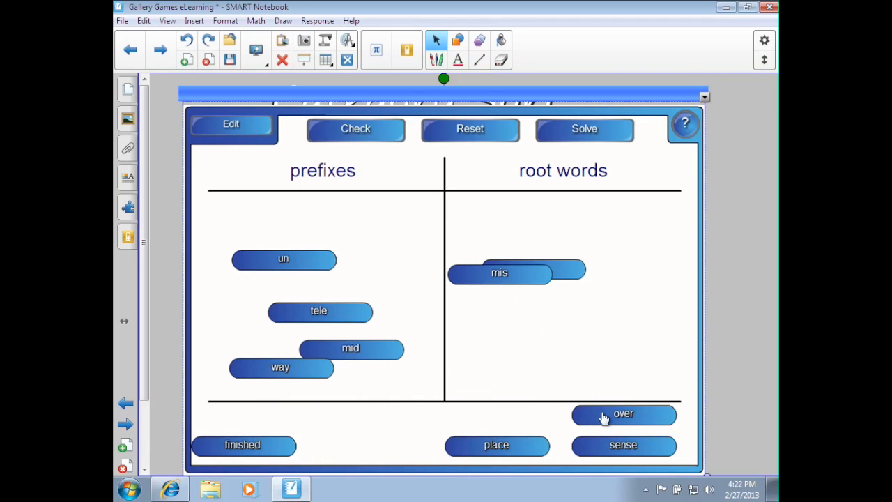
left_click_drag(623, 412, 524, 315)
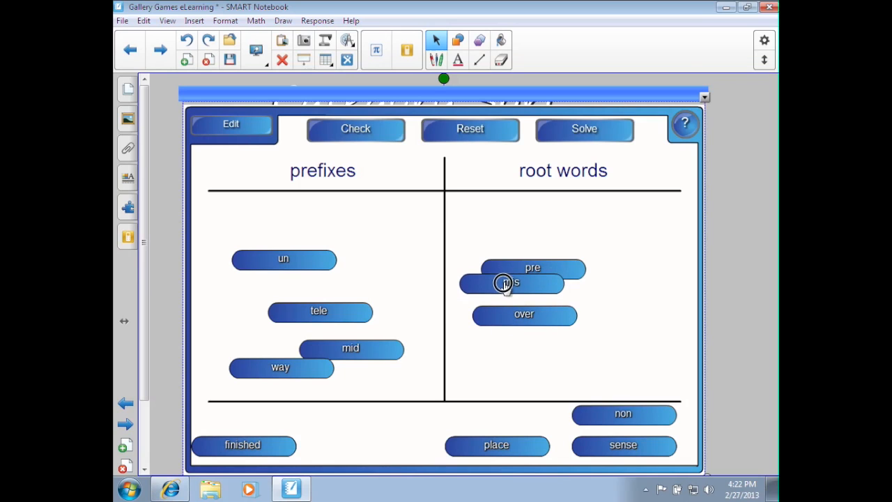
left_click_drag(622, 414, 518, 344)
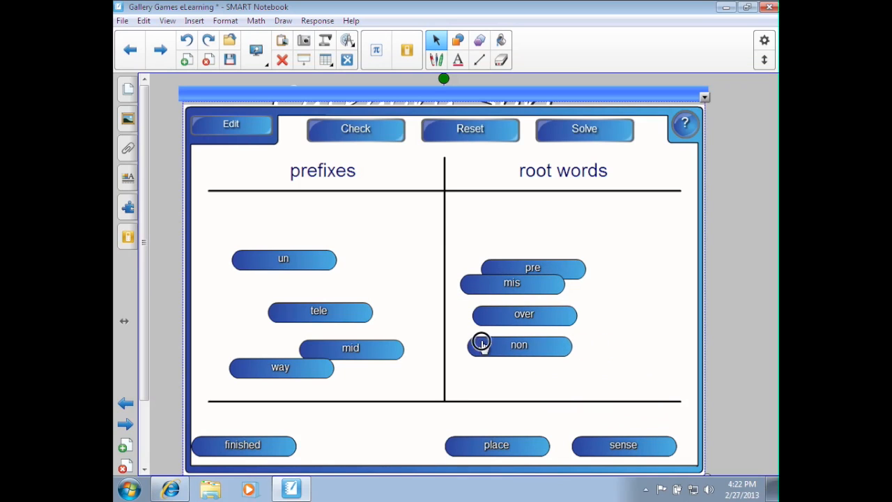
Check the sort, then correct pre and mis into the prefixes column.
left_click(355, 128)
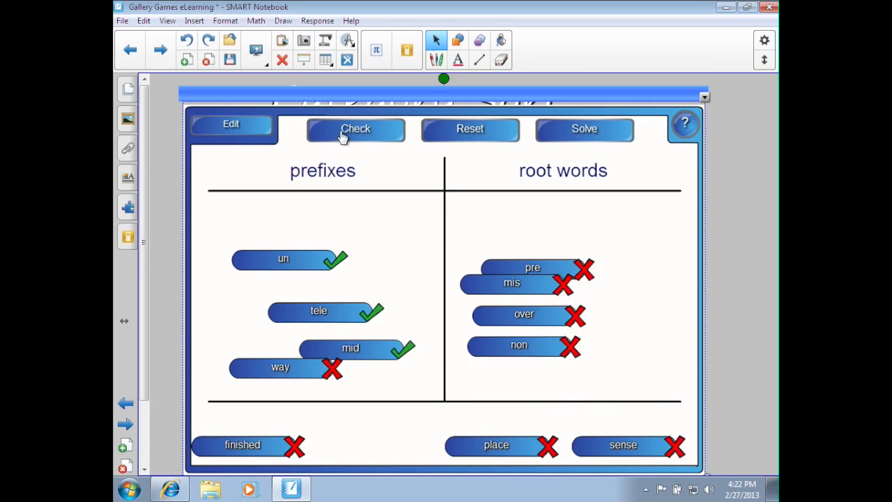
mouse_move(369, 147)
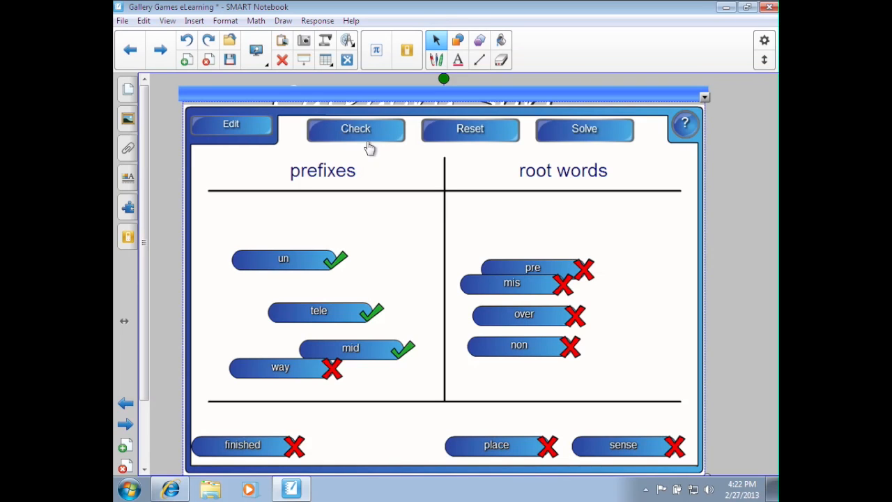
left_click_drag(533, 267, 307, 194)
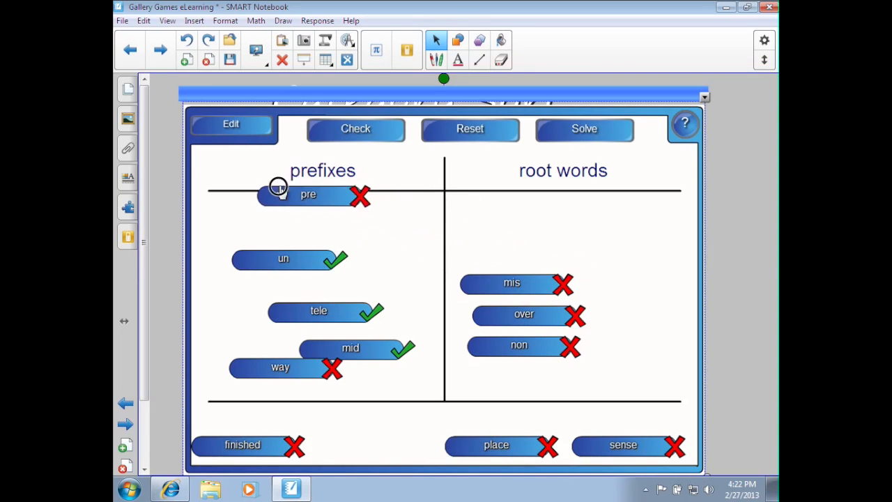
left_click_drag(308, 193, 309, 217)
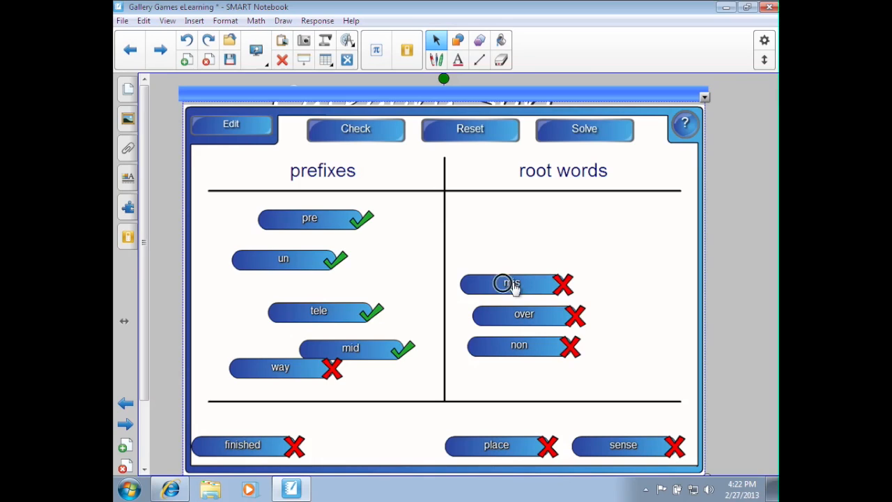
left_click_drag(513, 284, 280, 285)
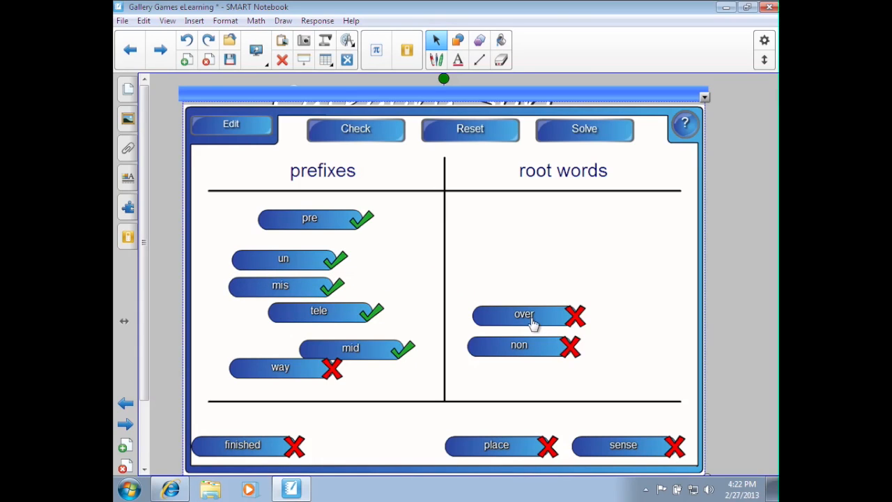
mouse_move(494, 405)
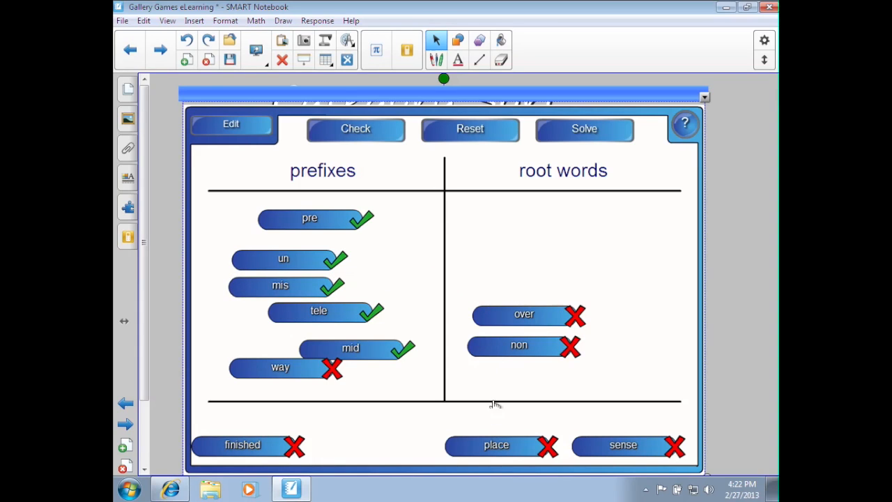
Move the place tile into the root words column so it shows correct.
left_click_drag(496, 444, 465, 240)
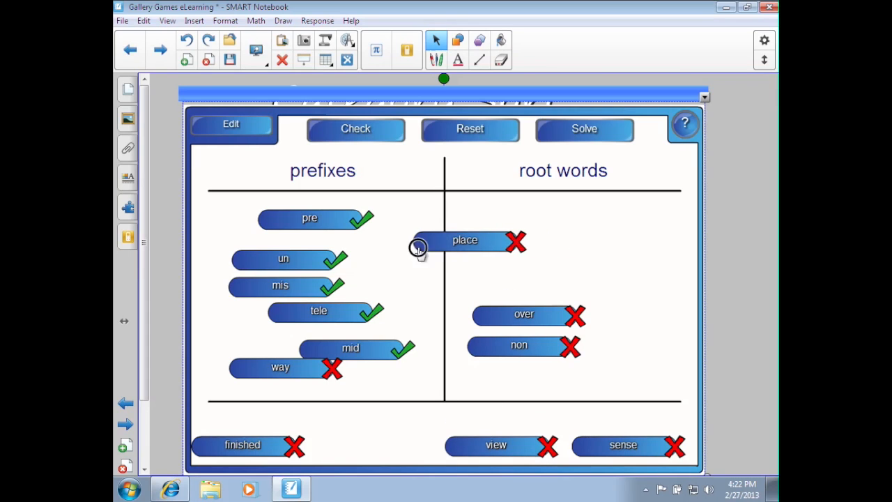
left_click_drag(466, 240, 530, 261)
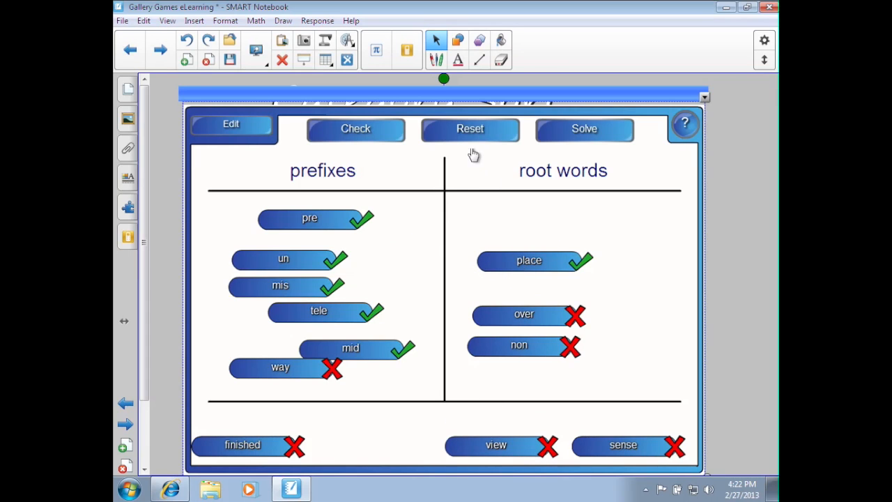
Reset the Category Sort game so all tiles return to the tray.
left_click(470, 128)
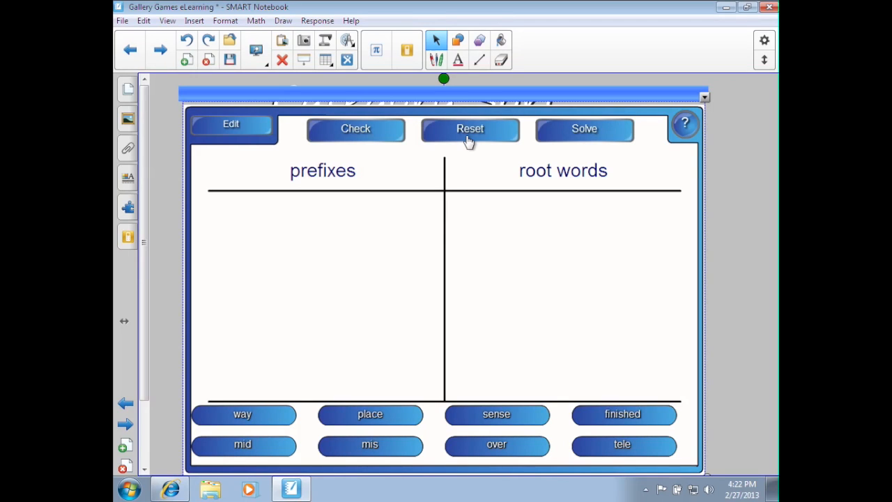
mouse_move(389, 302)
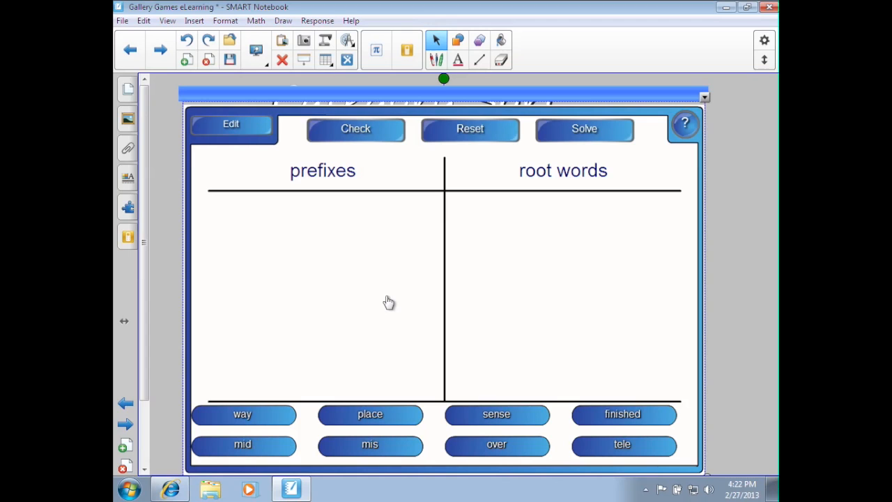
mouse_move(127, 120)
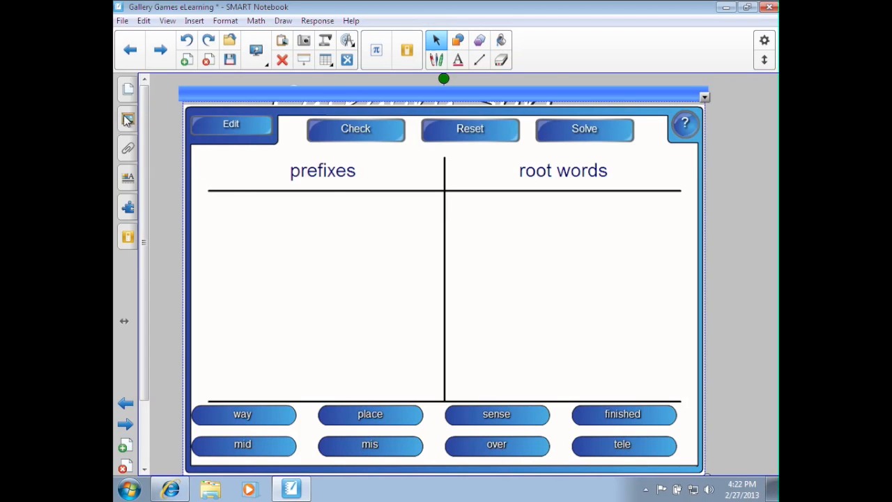
left_click(128, 120)
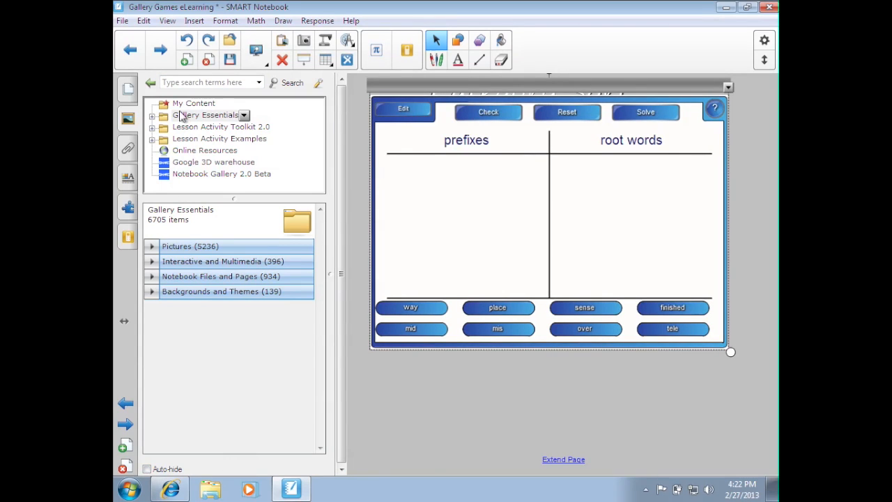
mouse_move(186, 58)
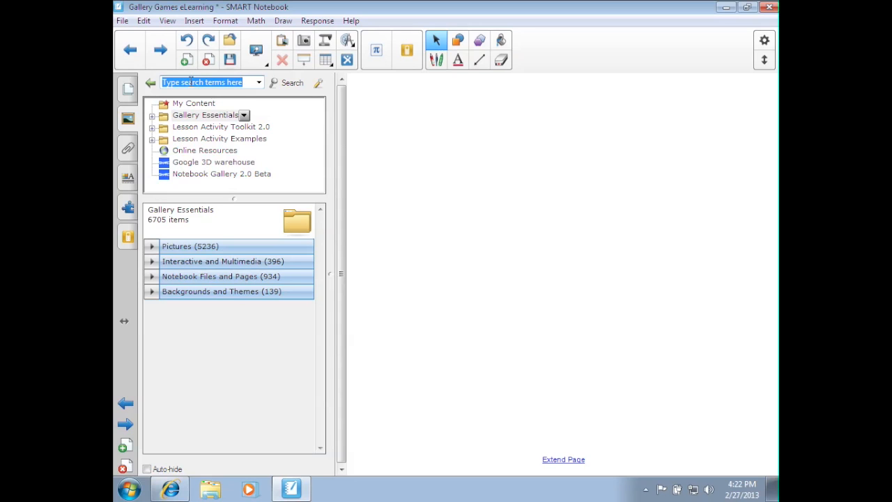
Search the gallery for 'category', bringing up 28 results.
type("cat")
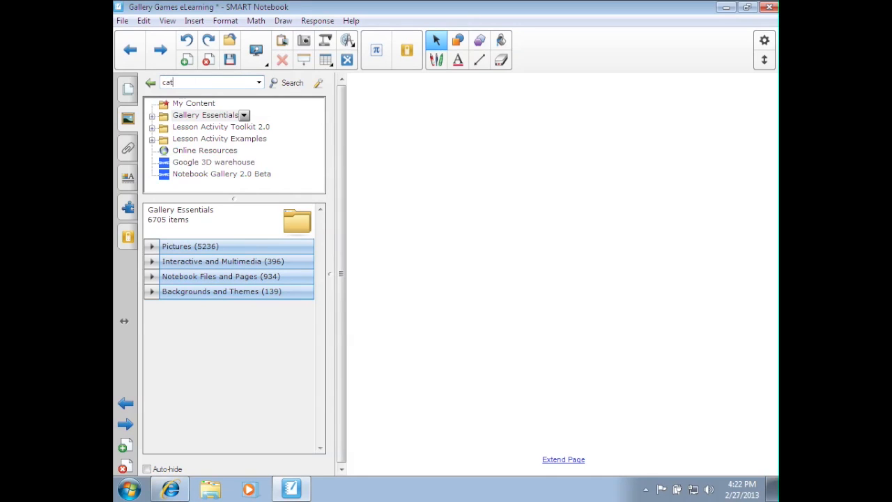
type("egory")
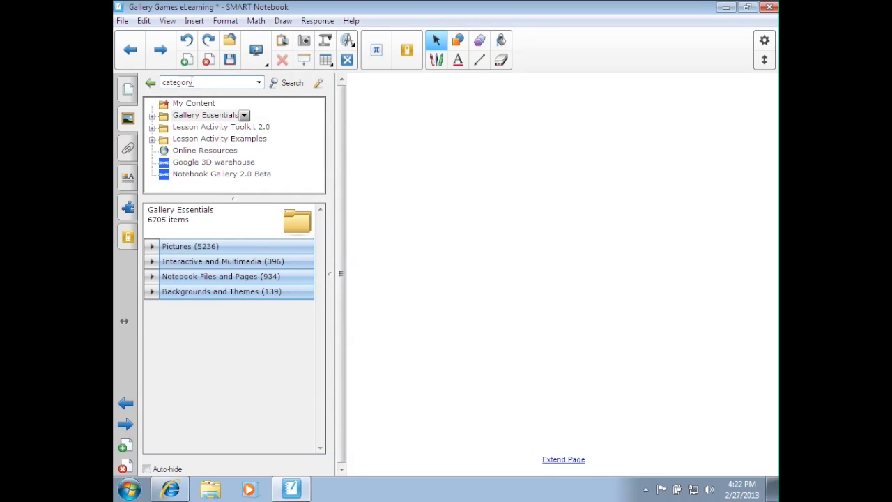
mouse_move(293, 84)
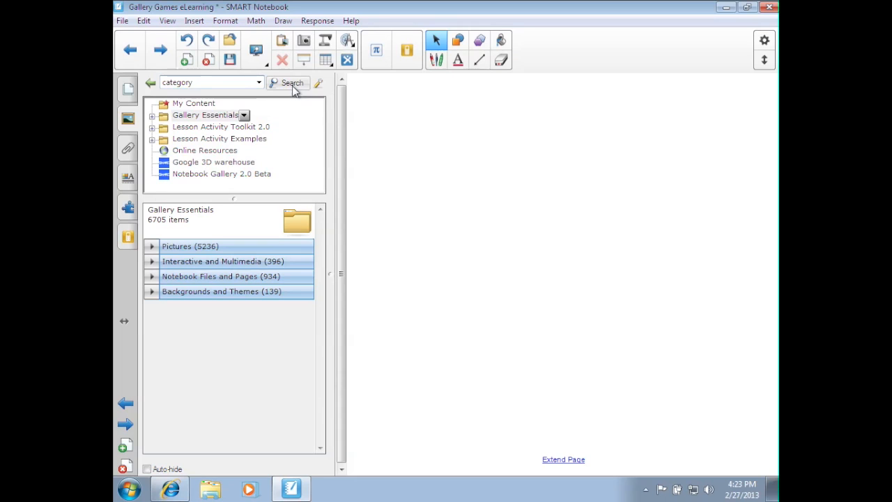
left_click(291, 83)
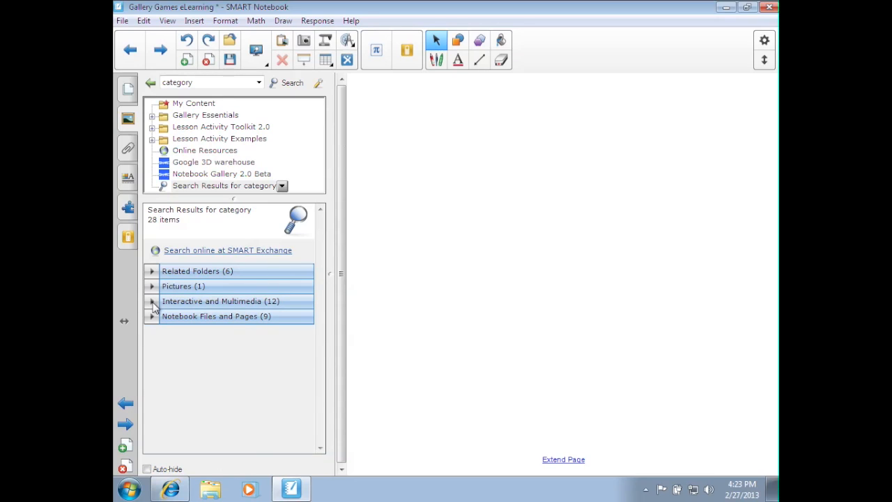
Expand Interactive and Multimedia to reveal the Blue and Brown Category sort templates.
left_click(152, 301)
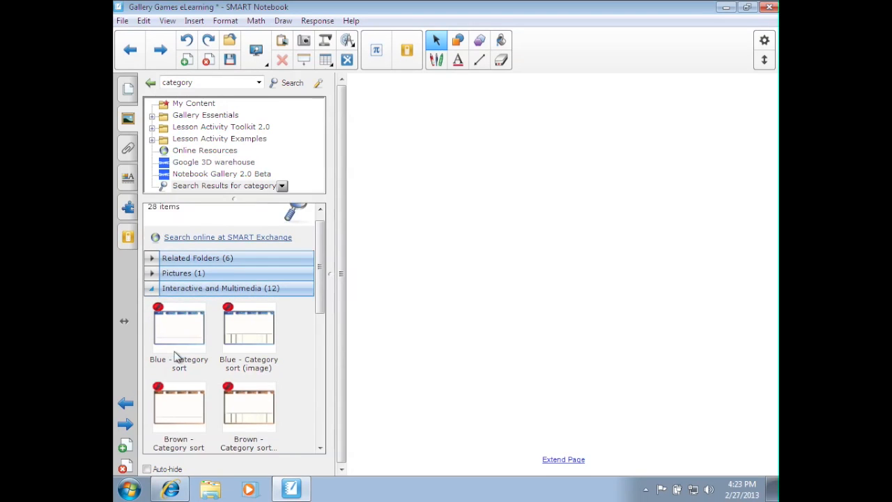
scroll("up", 3)
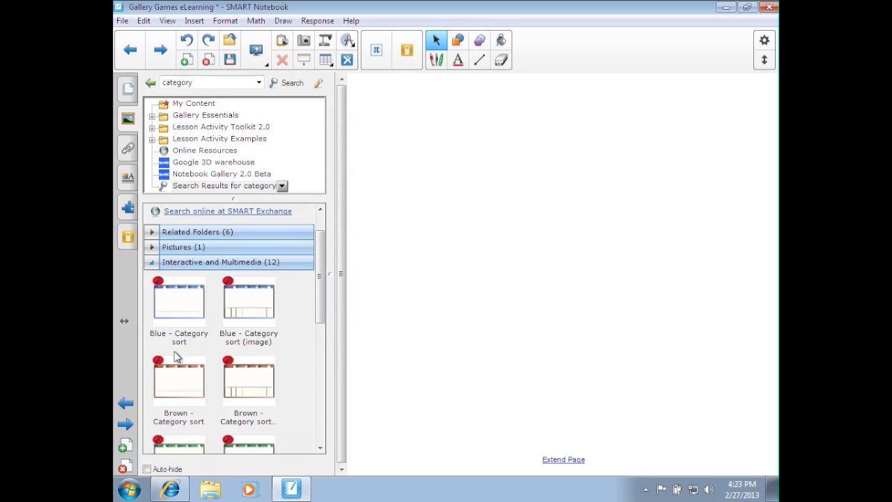
mouse_move(253, 352)
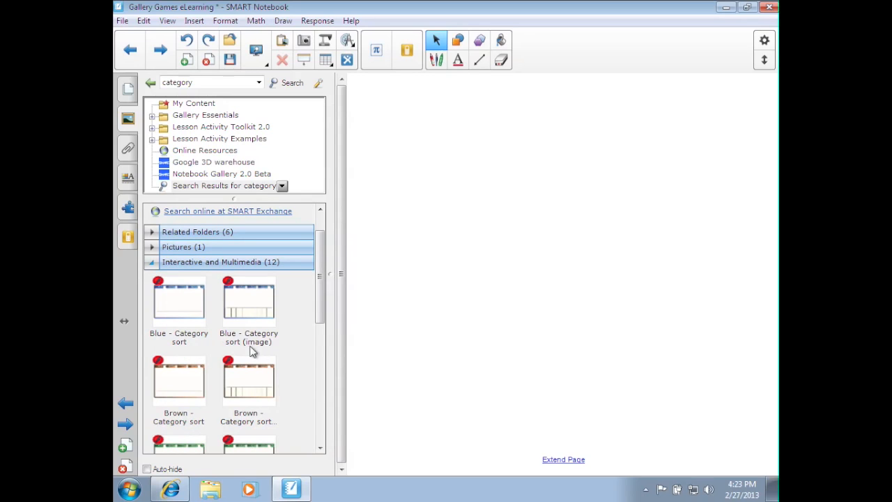
mouse_move(201, 341)
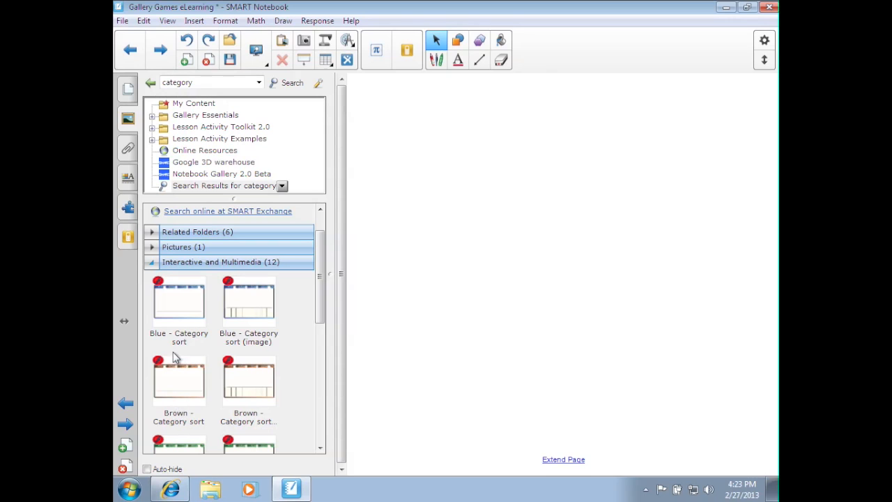
mouse_move(176, 314)
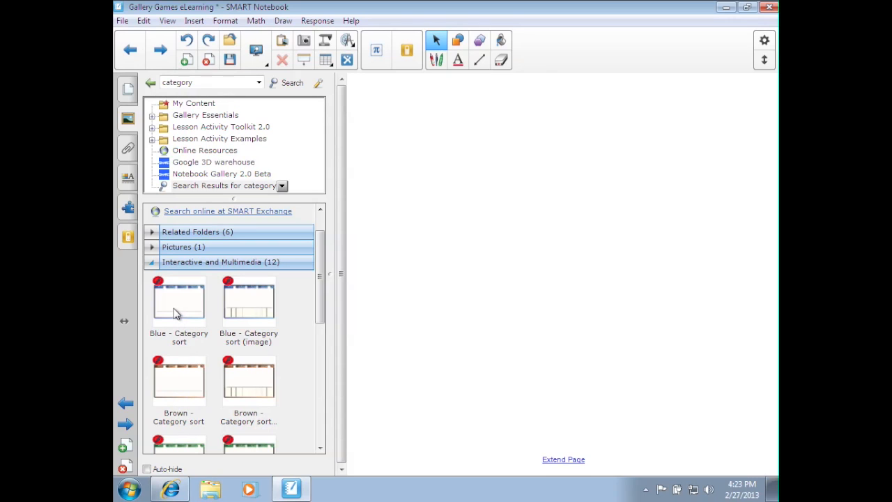
Drop the Blue Category sort onto the page and enlarge it to span the page.
left_click_drag(178, 300, 541, 262)
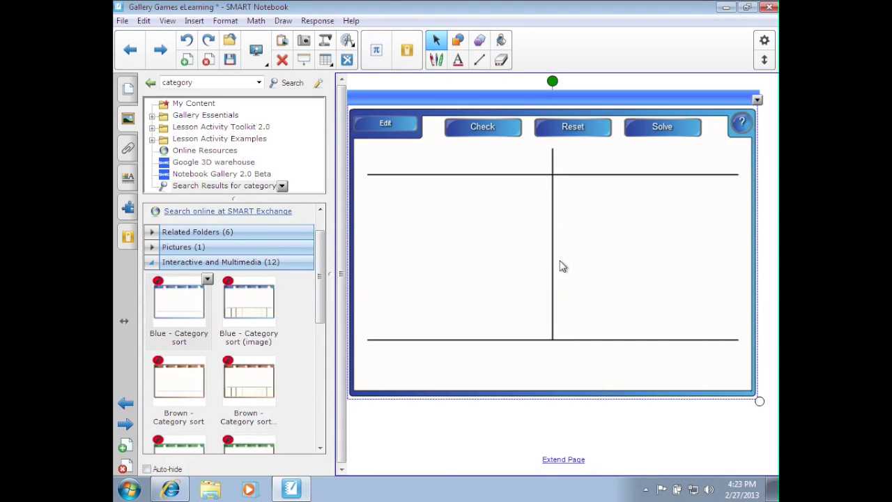
mouse_move(586, 97)
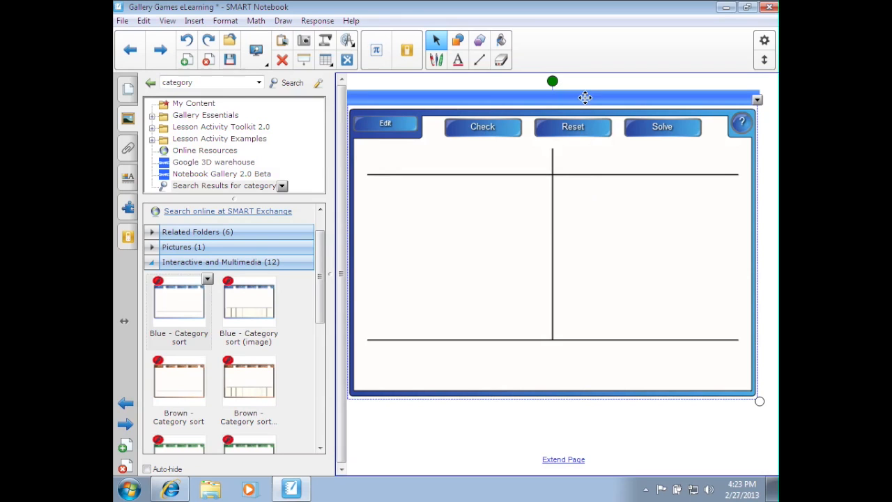
left_click_drag(585, 98, 603, 109)
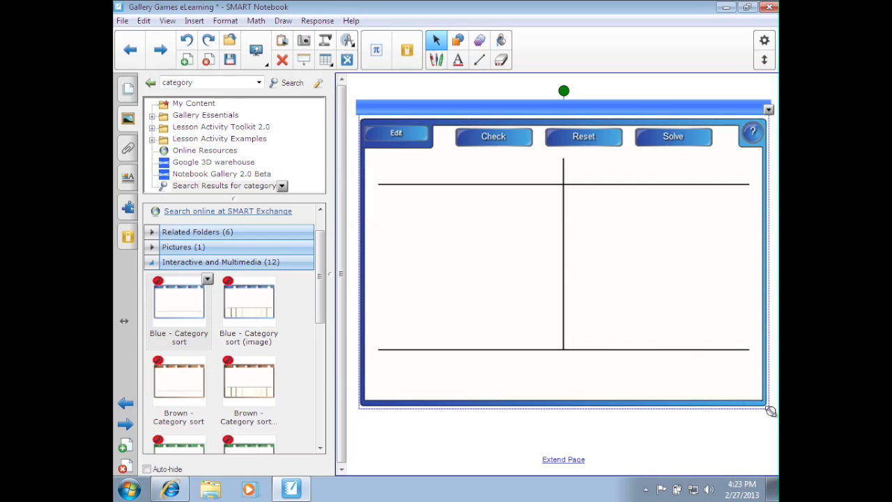
left_click_drag(769, 411, 746, 392)
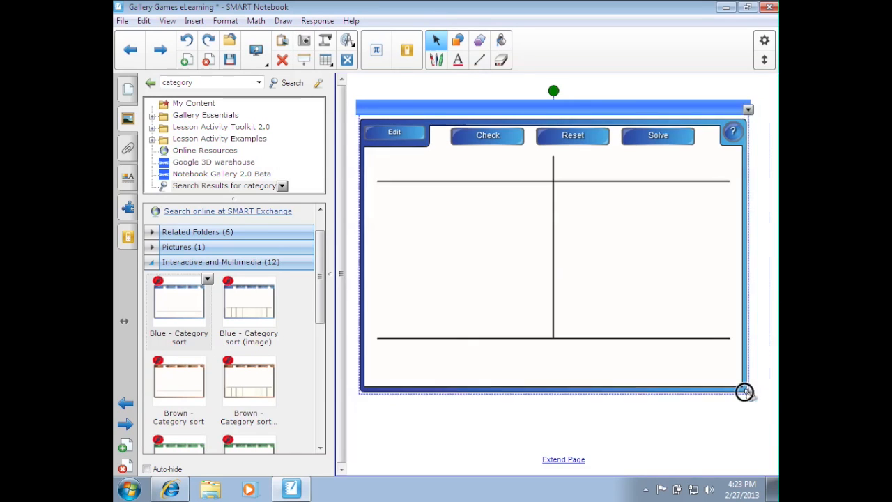
left_click_drag(744, 392, 772, 411)
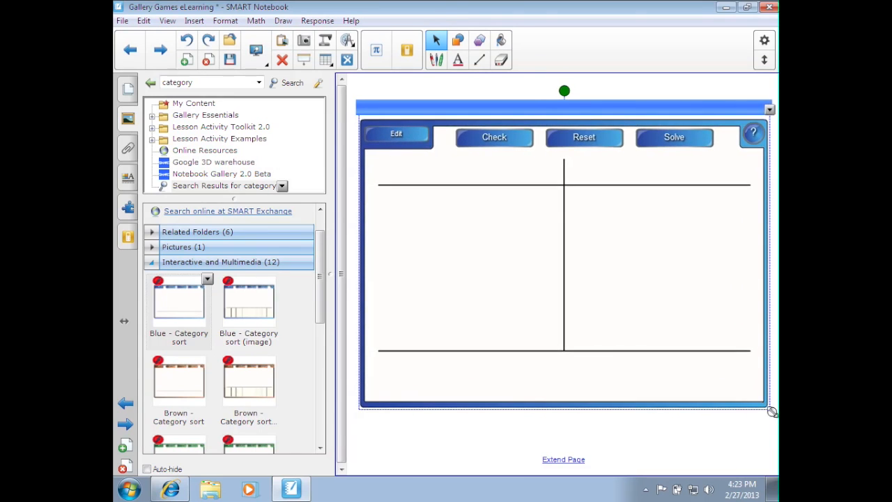
mouse_move(499, 221)
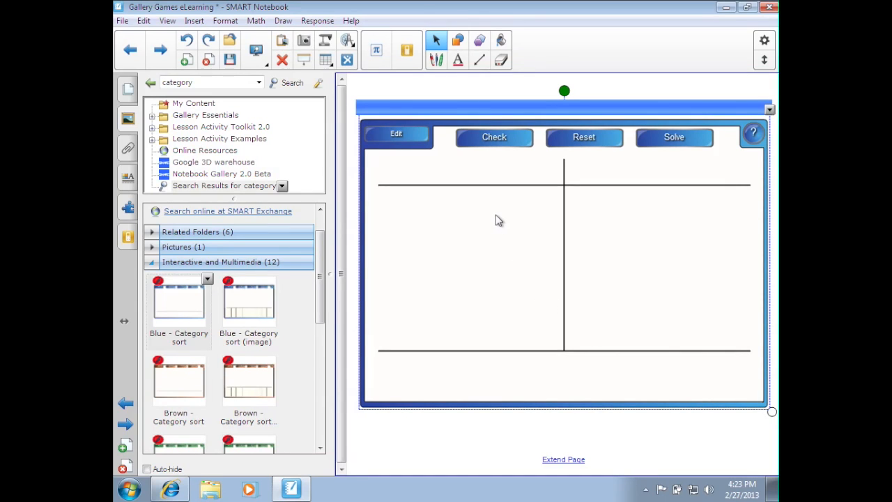
mouse_move(424, 166)
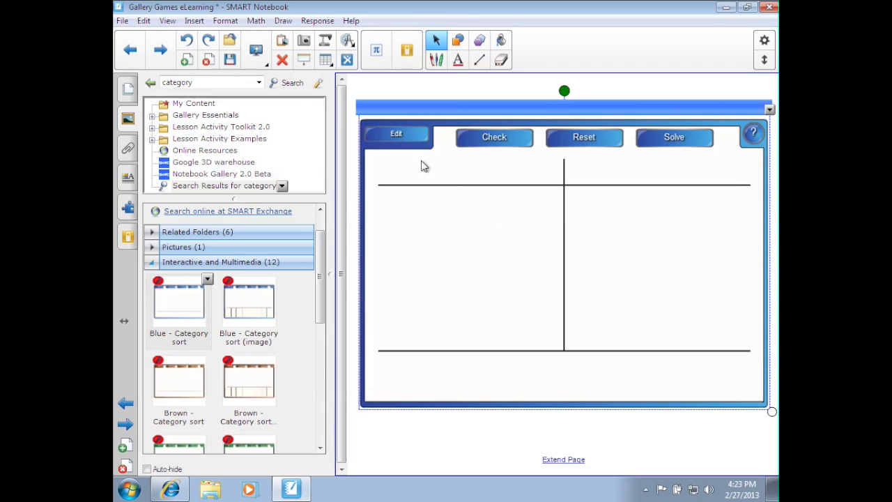
Enter edit mode and label the two columns nouns and verbs.
left_click(396, 134)
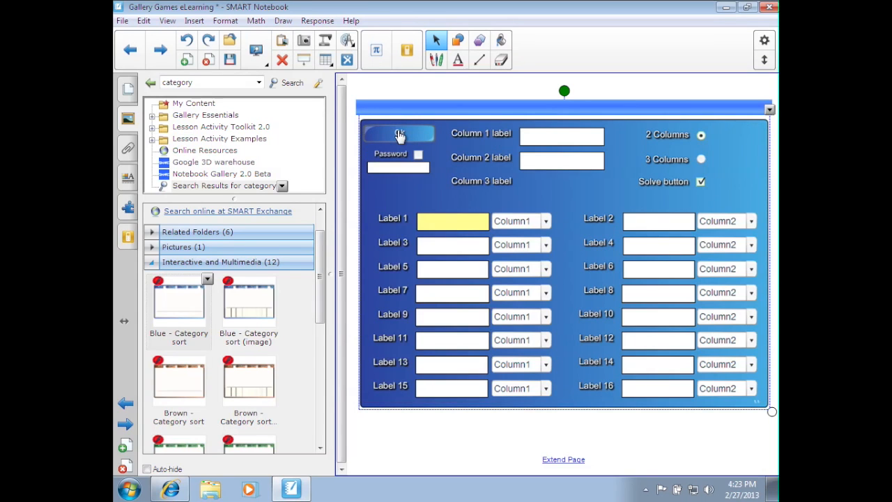
mouse_move(501, 152)
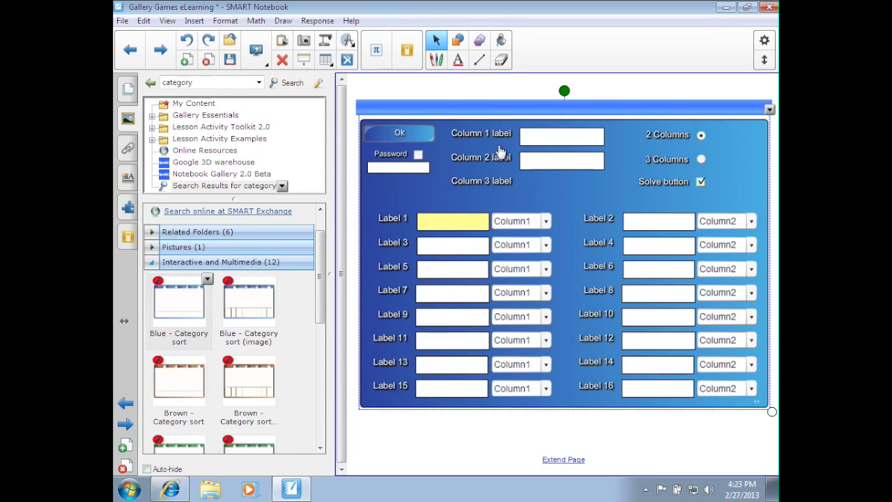
mouse_move(535, 138)
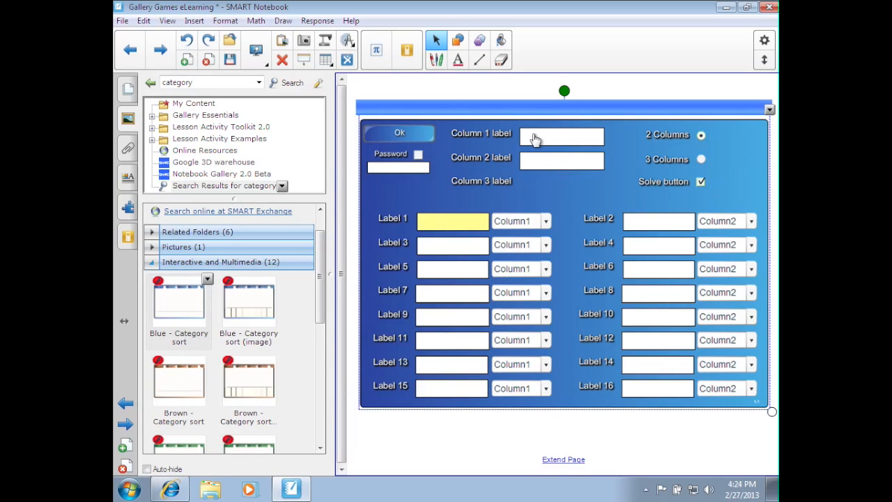
left_click(561, 137)
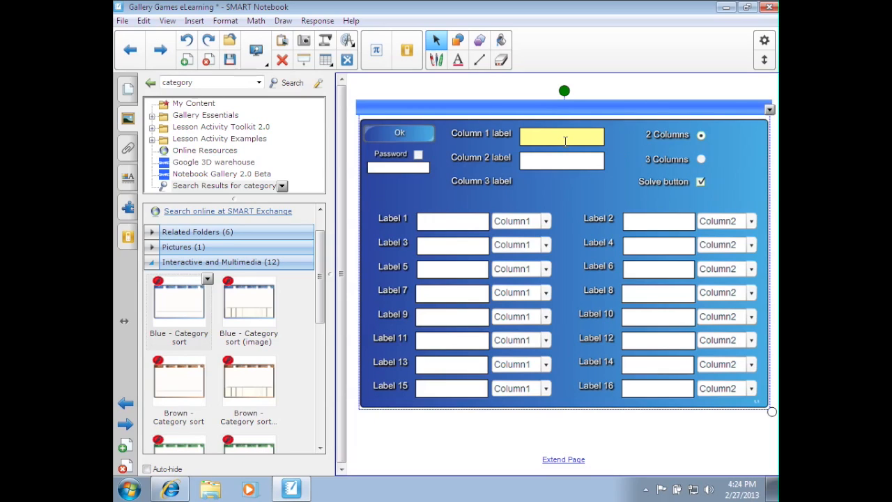
type("nouns")
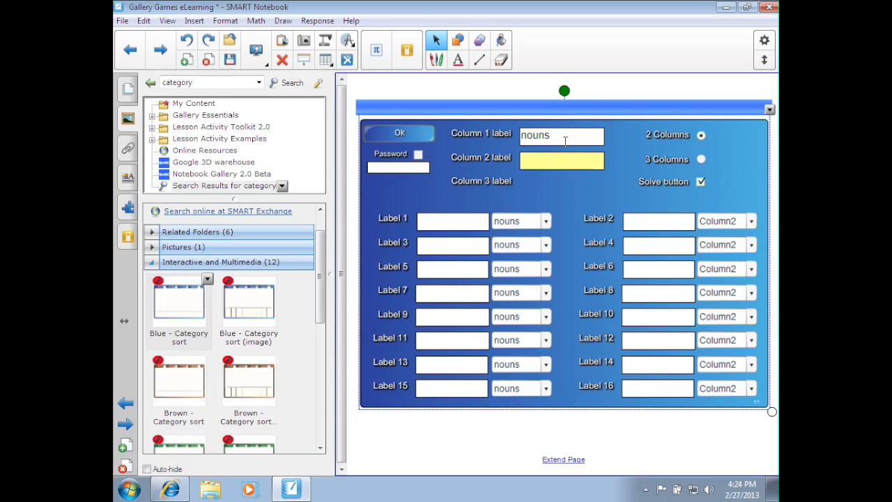
type("verb")
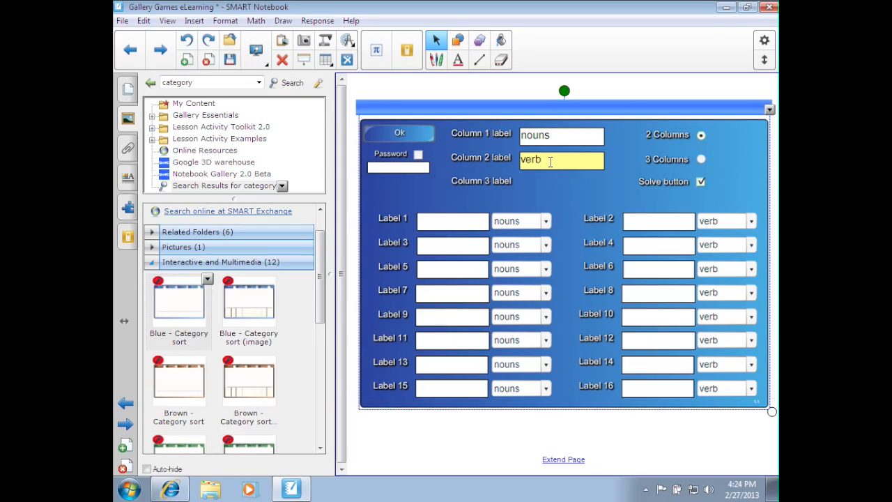
type("s")
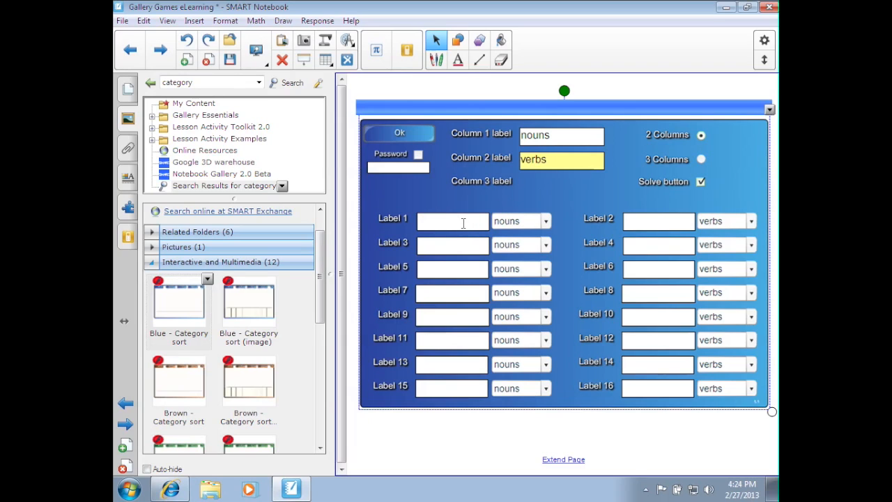
Enter desk and run as words to sort, assigning run to verbs.
left_click(453, 220)
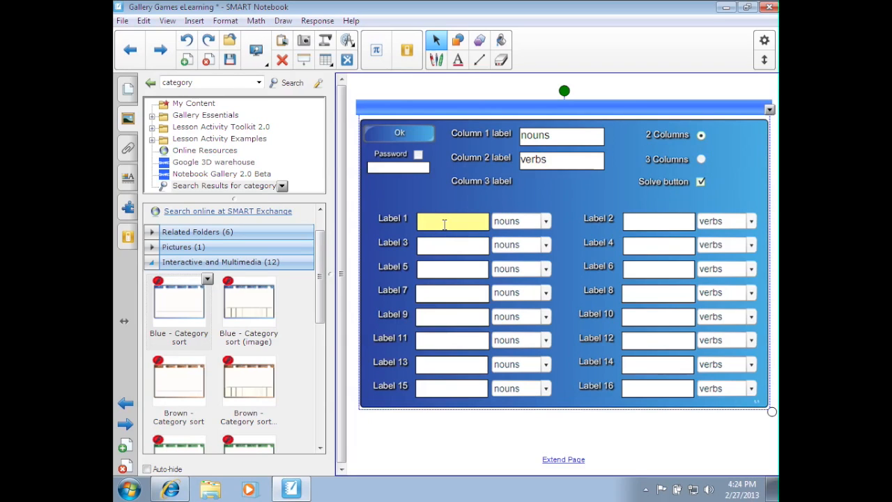
type("des")
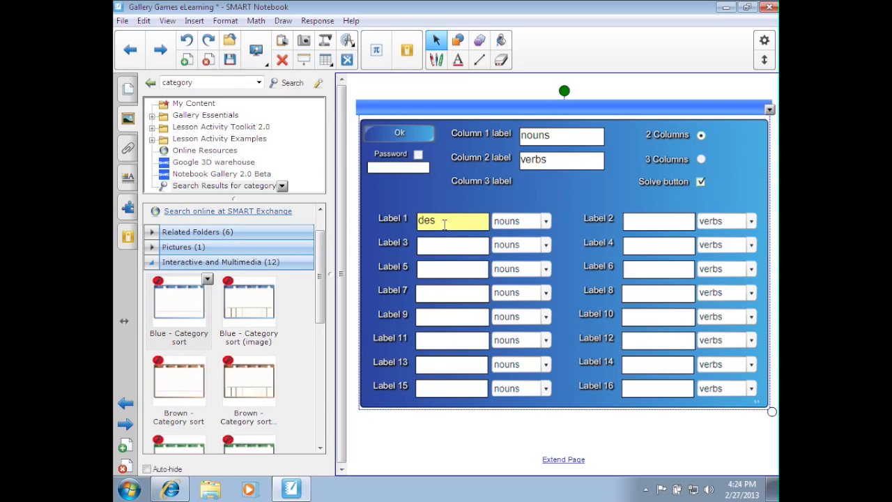
type("k")
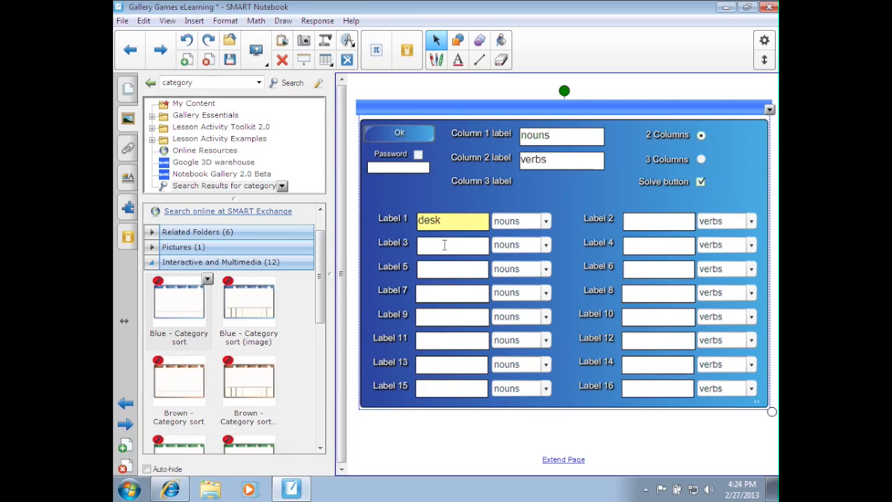
left_click(452, 246)
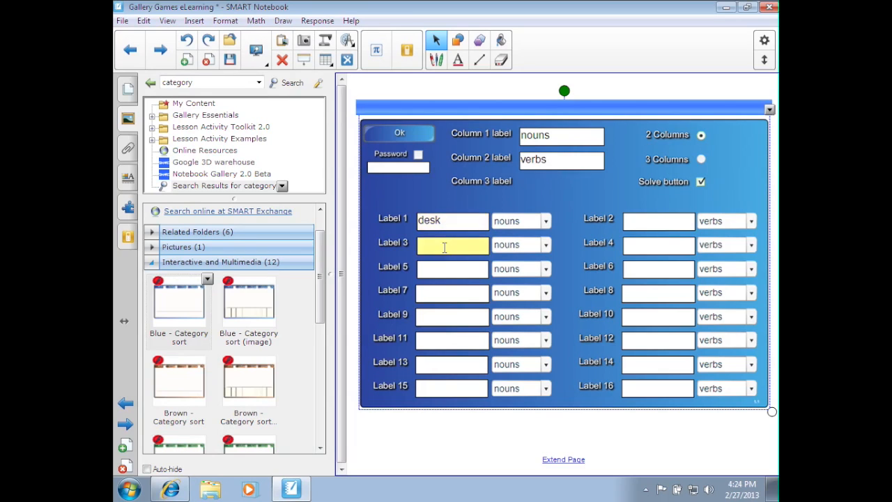
type("run")
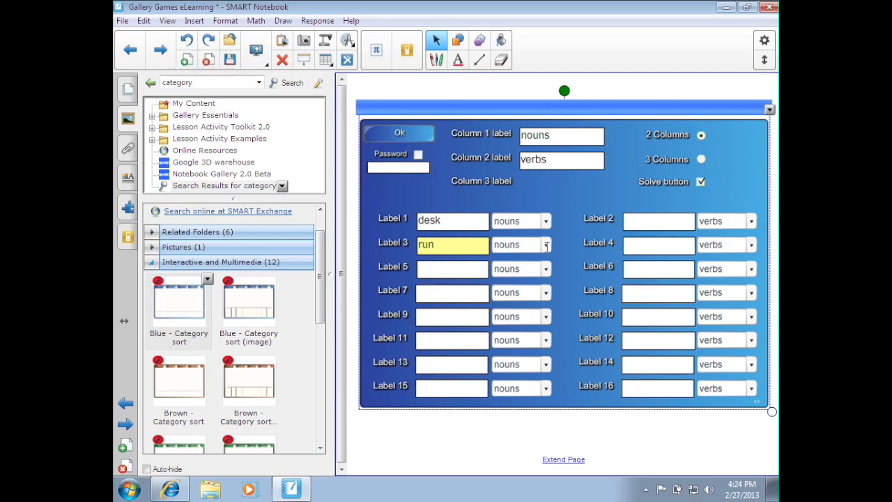
left_click(546, 245)
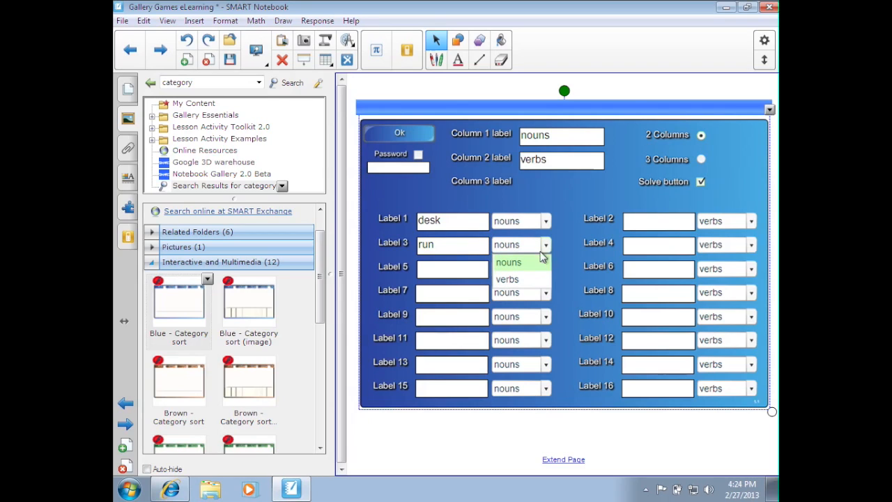
left_click(508, 279)
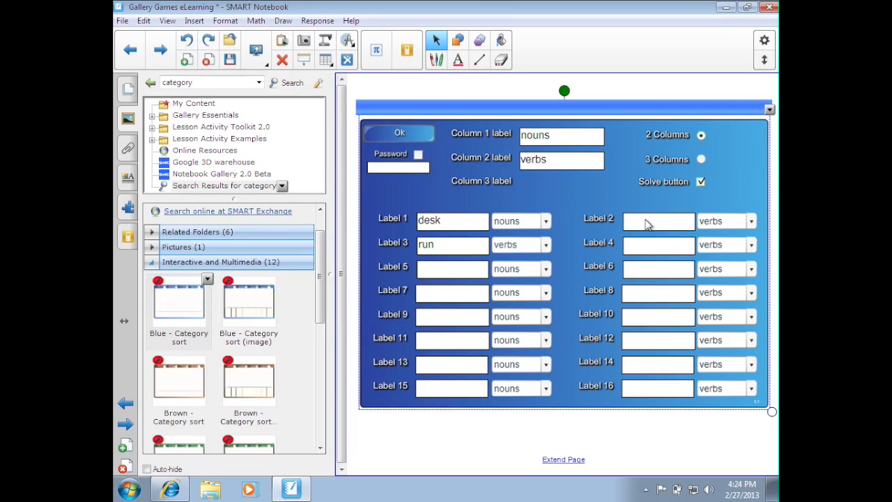
Enter computer and talk as the remaining words to sort.
left_click(658, 220)
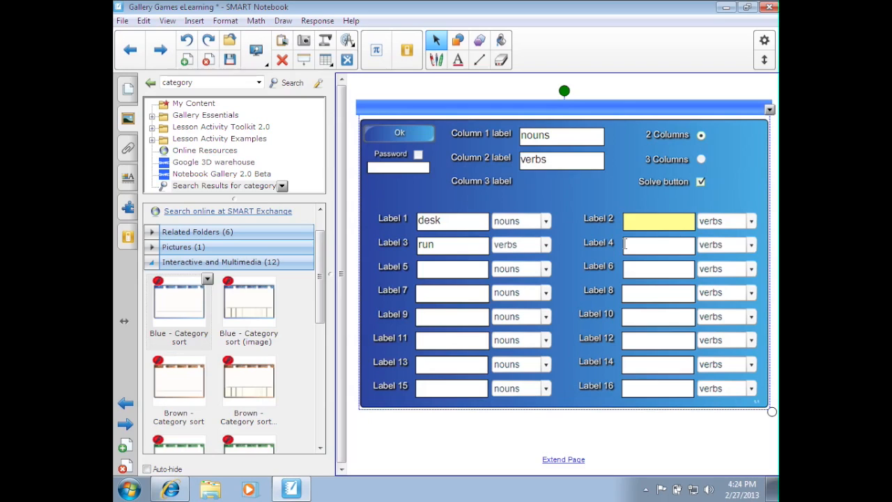
type("com")
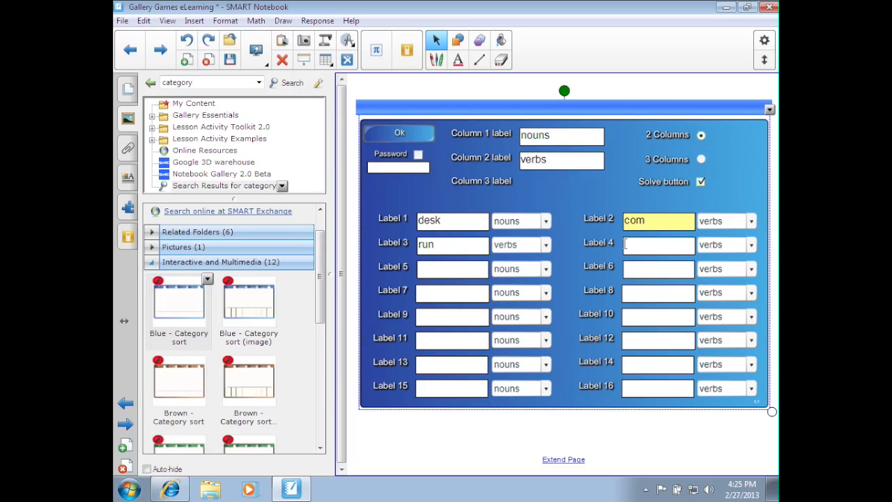
type("puter")
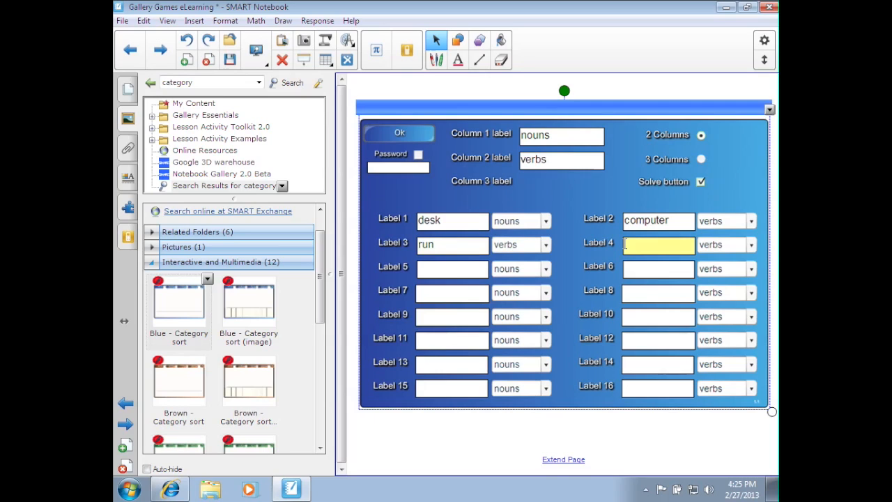
type("talk")
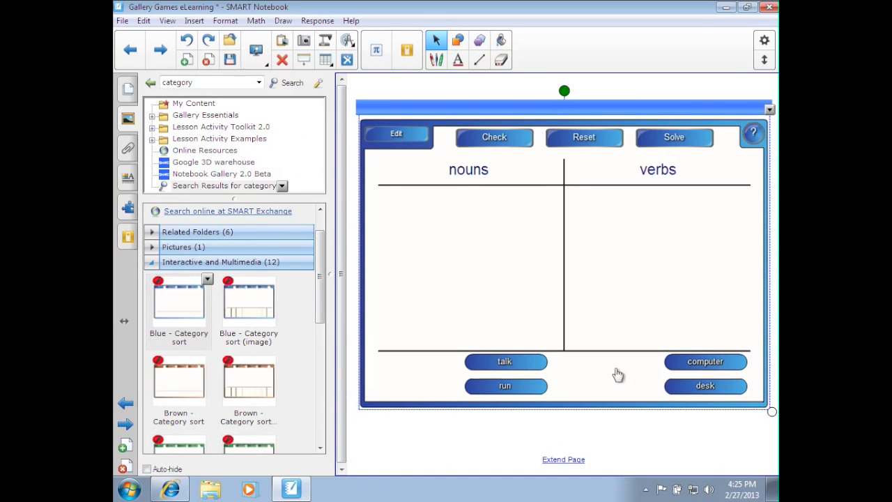
mouse_move(489, 318)
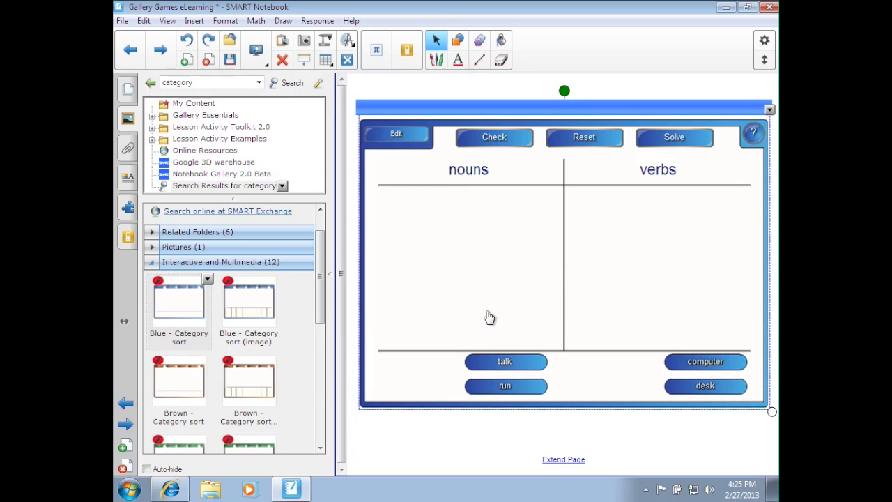
mouse_move(648, 192)
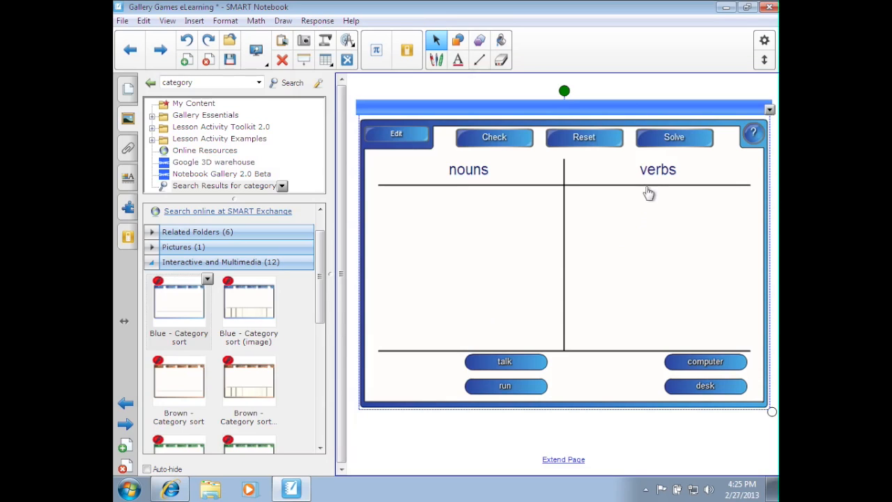
Solve the game so desk goes under nouns and computer, run, talk under verbs.
left_click(674, 137)
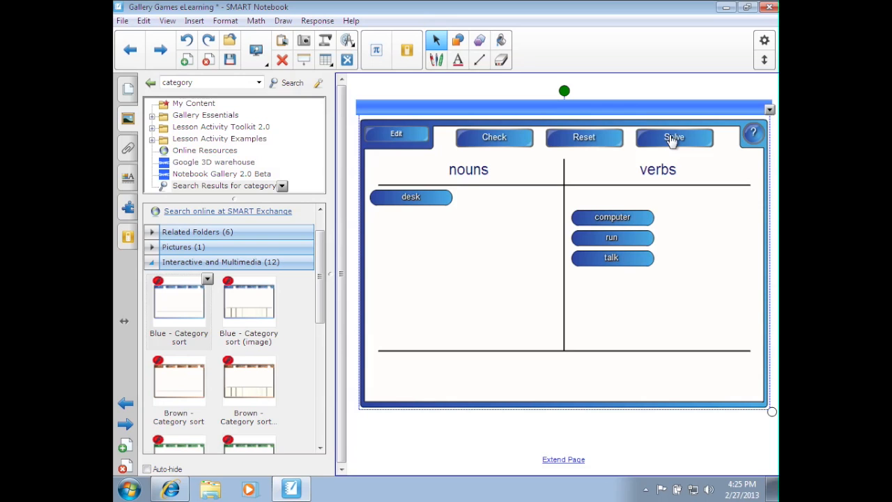
mouse_move(122, 85)
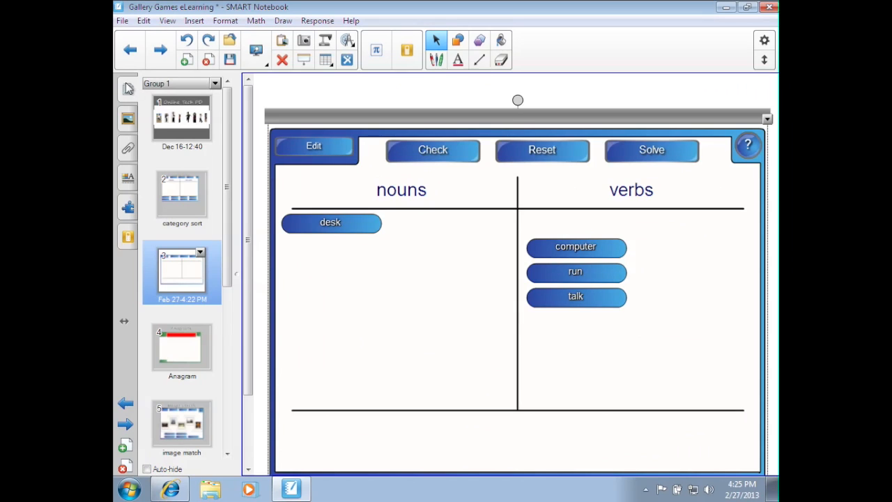
mouse_move(160, 206)
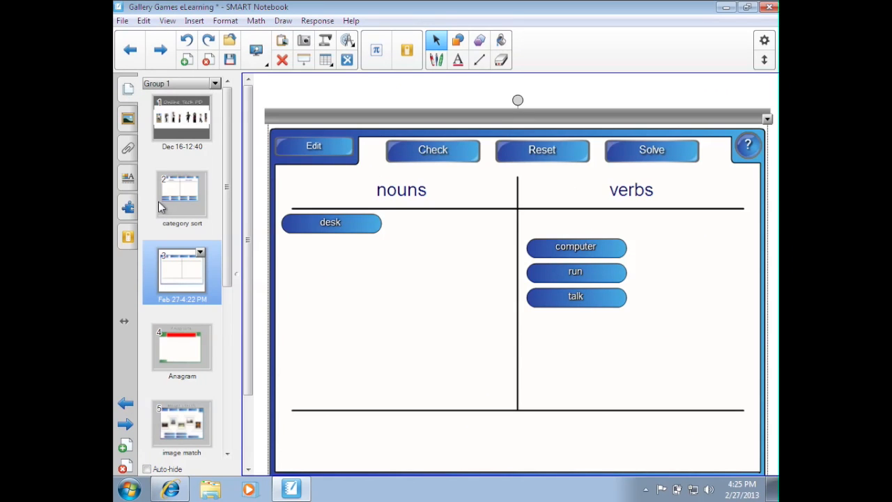
Switch from the noun-verb sorting page to the Anagram game page.
left_click(181, 349)
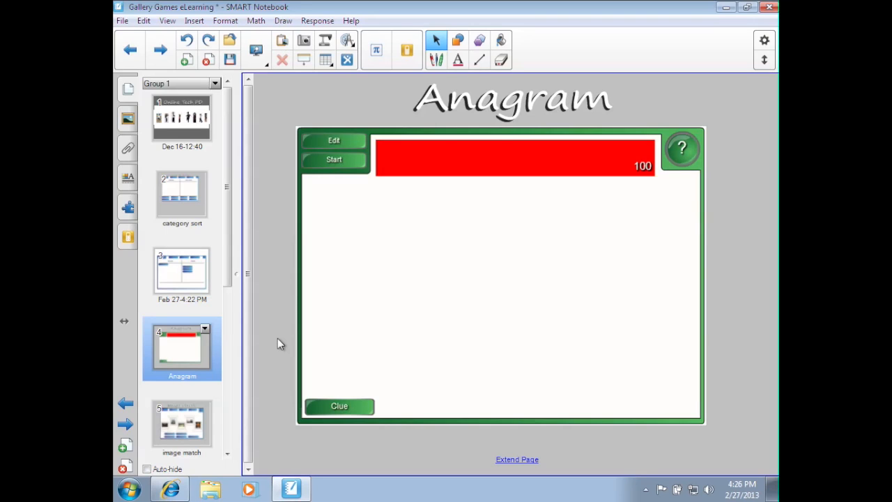
mouse_move(303, 218)
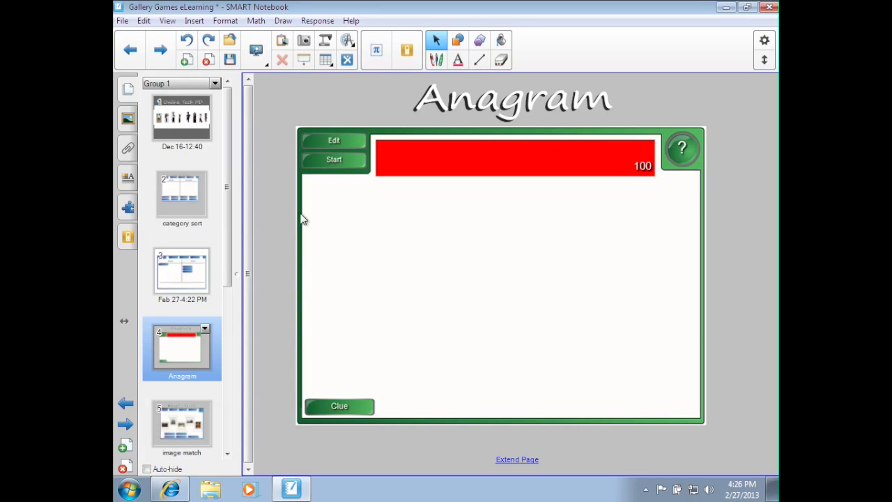
Start the anagram, reveal its clue and arrange the tiles to spell Lincoln, scoring 95.
left_click(333, 159)
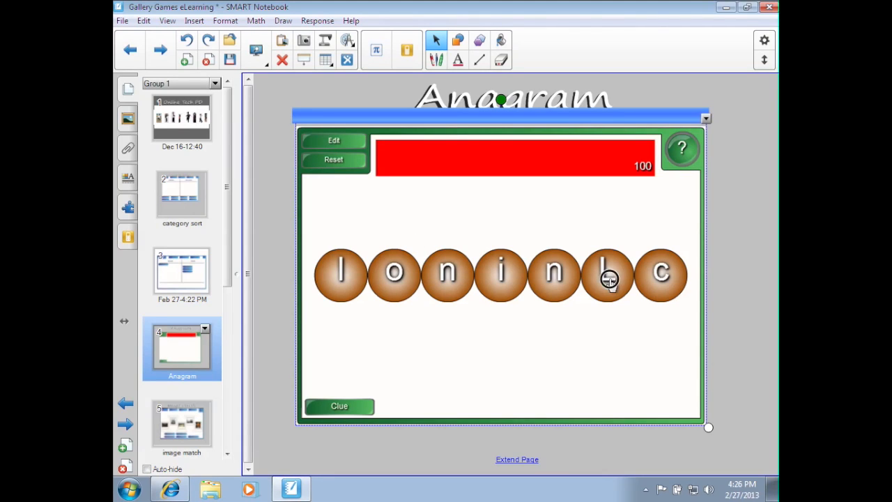
left_click_drag(608, 273, 318, 273)
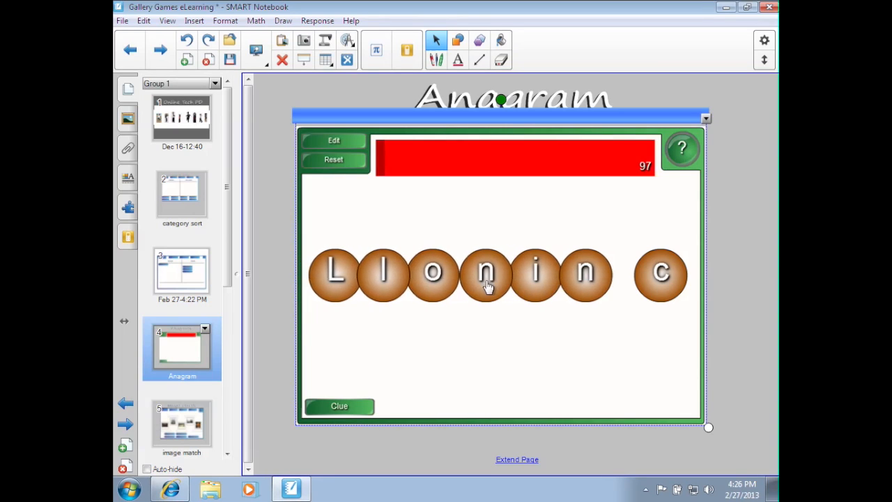
left_click_drag(536, 275, 510, 234)
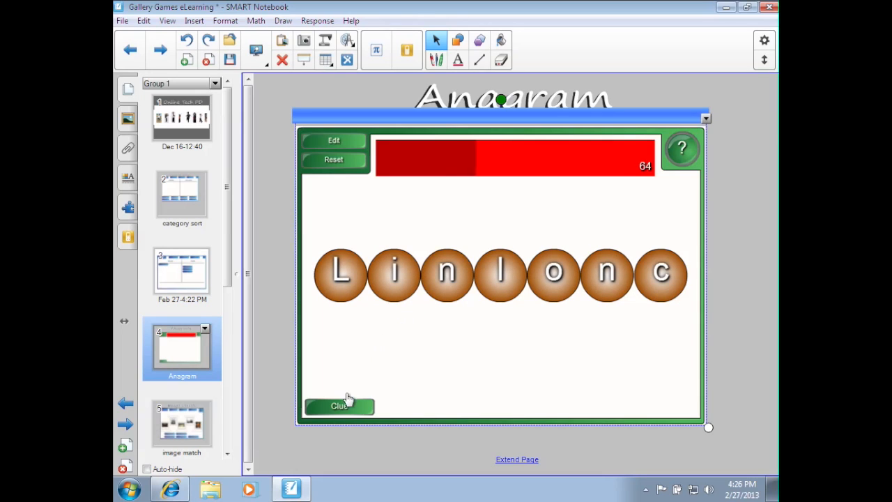
left_click(340, 407)
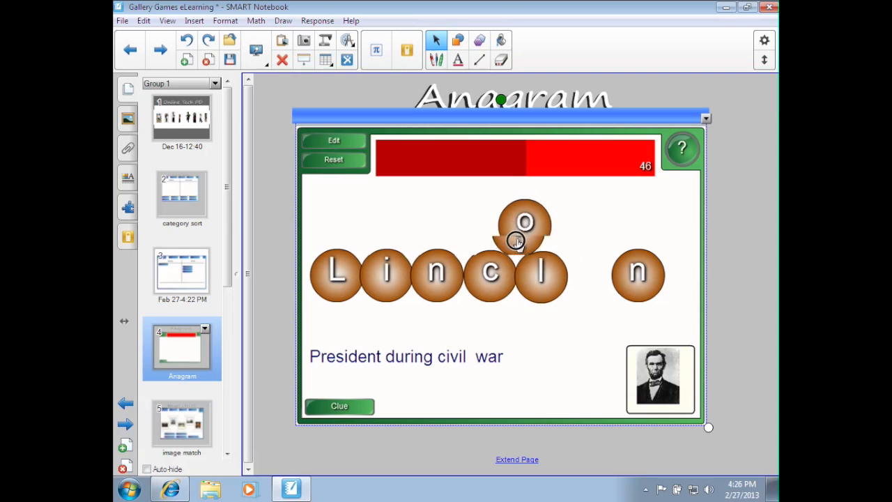
left_click_drag(524, 221, 541, 273)
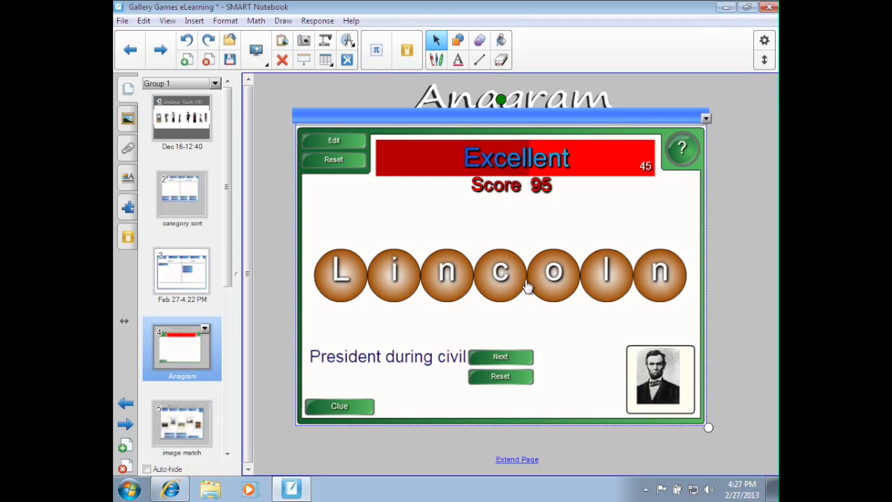
mouse_move(267, 300)
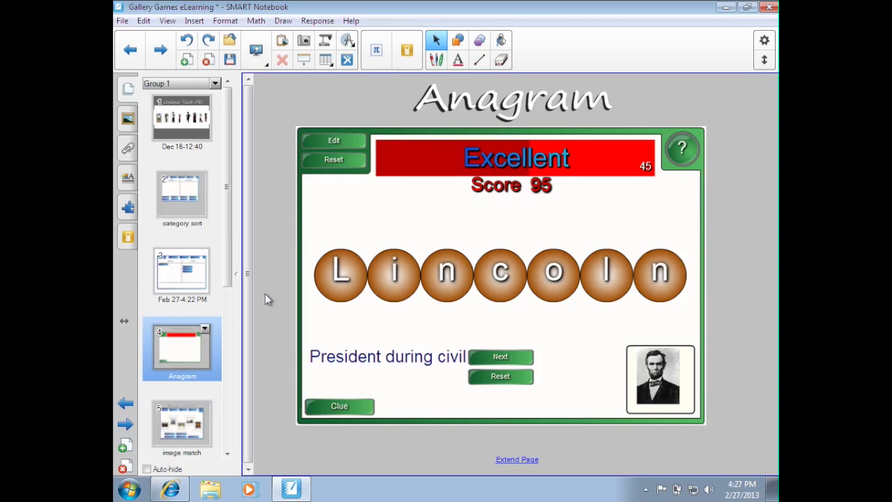
Search the Gallery for 'anagram' and expand the Interactive and Multimedia results showing the Anagram templates.
left_click(128, 120)
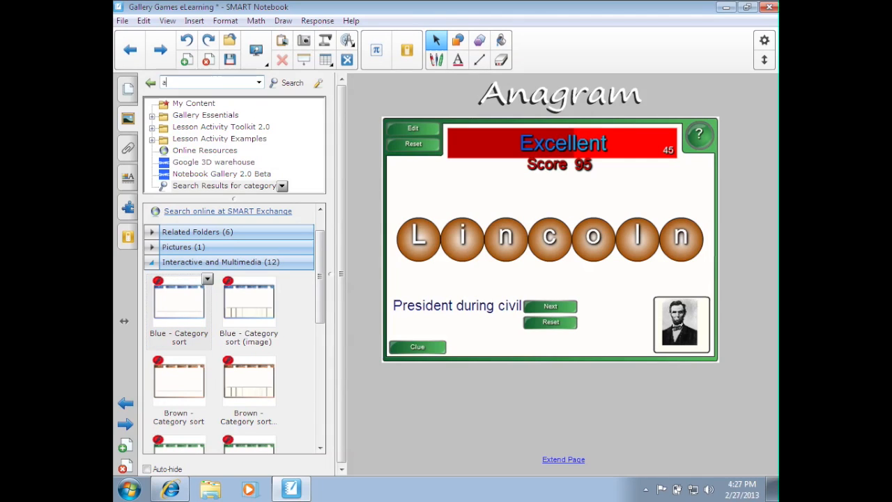
type("anagraom")
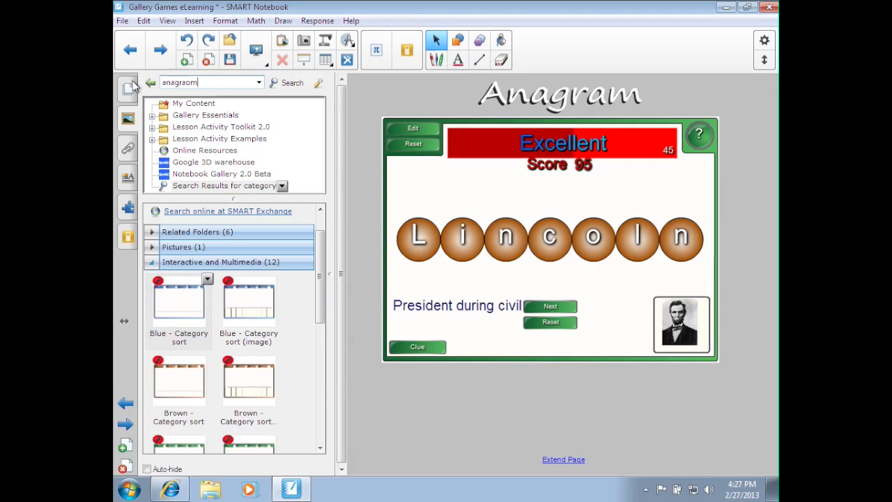
left_click(291, 83)
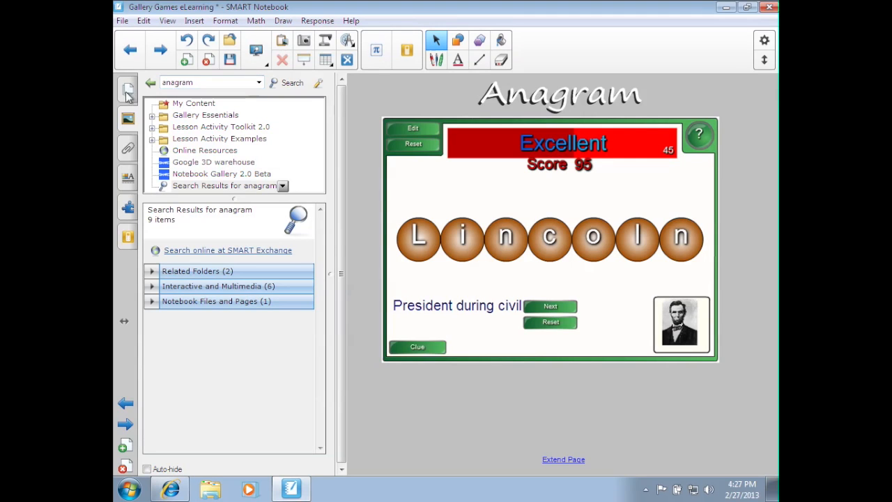
left_click(151, 285)
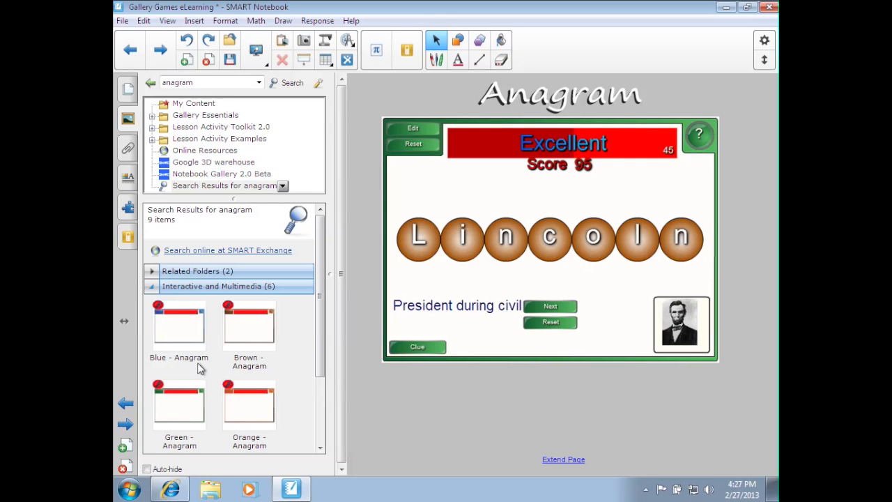
mouse_move(198, 354)
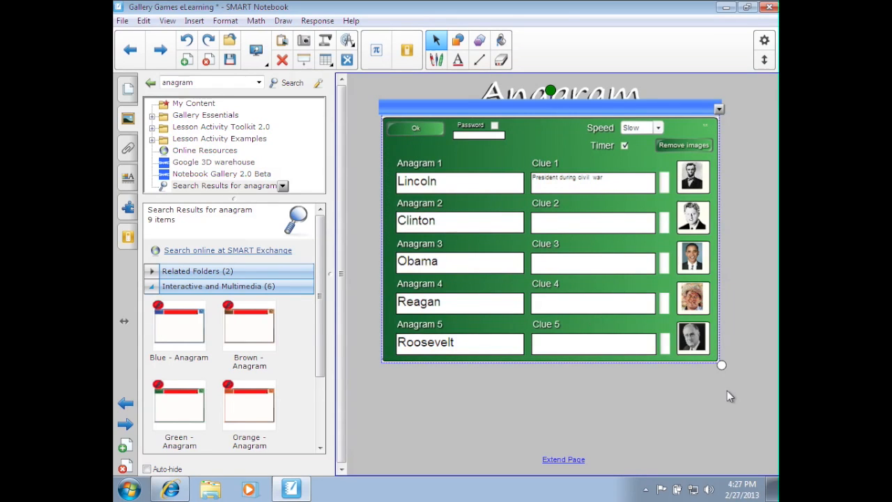
Enlarge the Anagram widget showing Lincoln, Clinton, Obama, Reagan and Roosevelt with picture clues.
left_click_drag(722, 365, 769, 400)
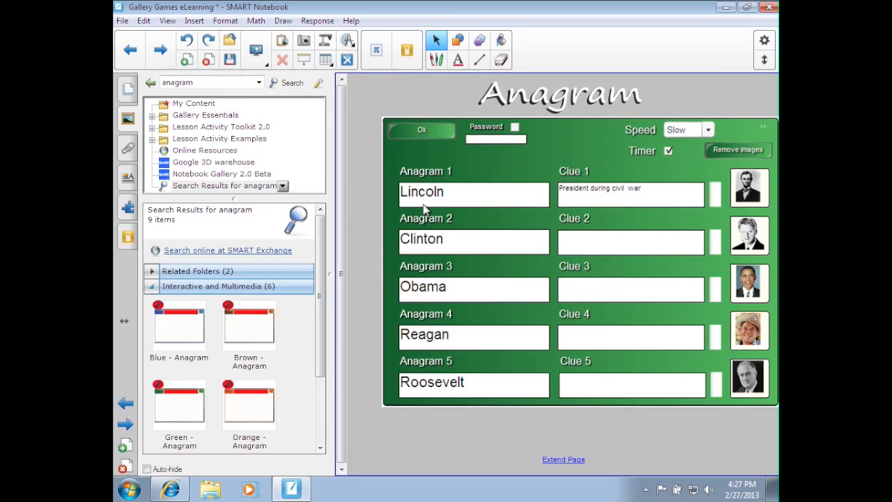
mouse_move(602, 206)
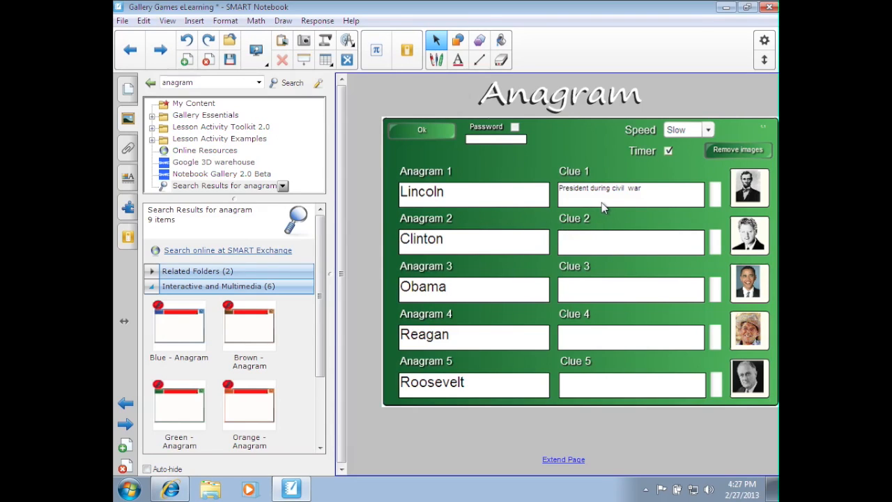
mouse_move(717, 217)
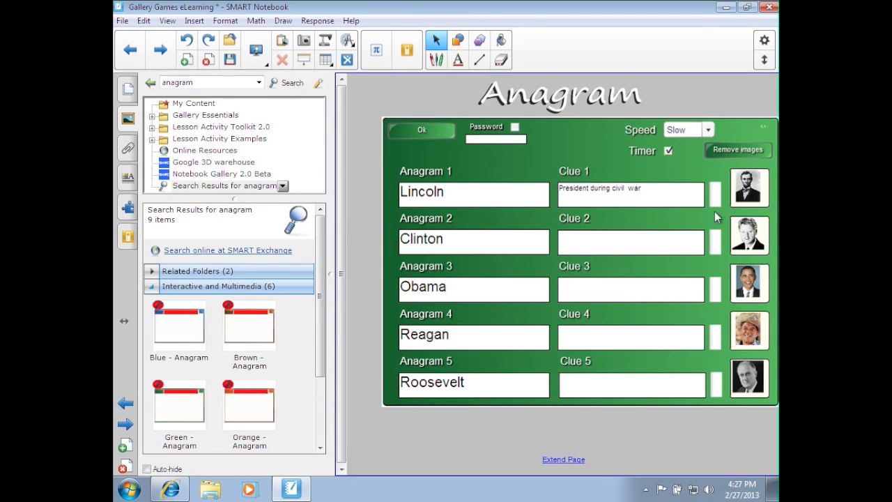
mouse_move(740, 326)
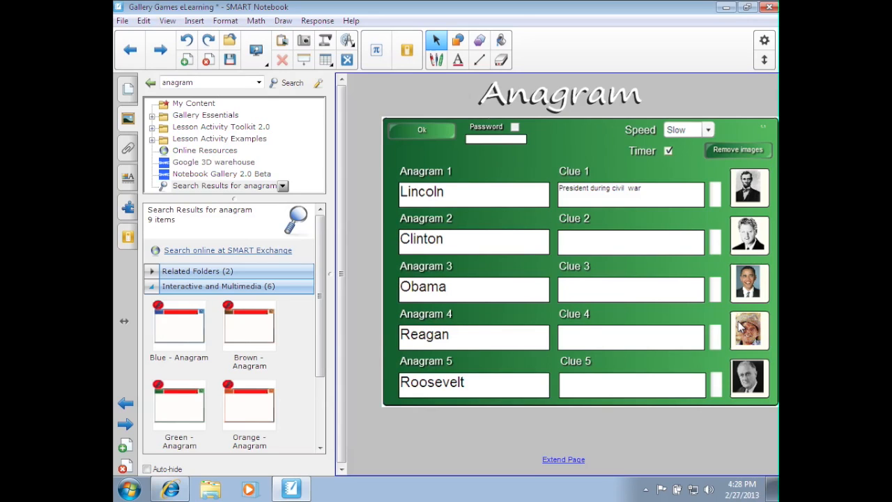
mouse_move(591, 179)
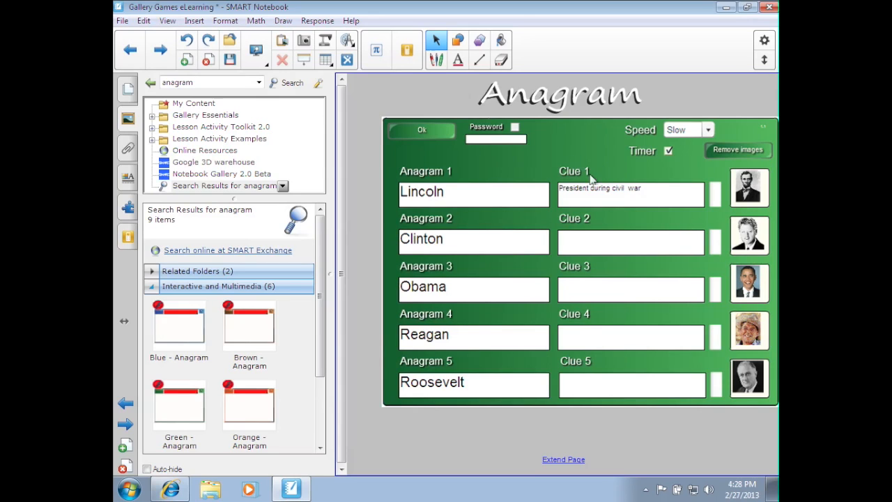
mouse_move(727, 340)
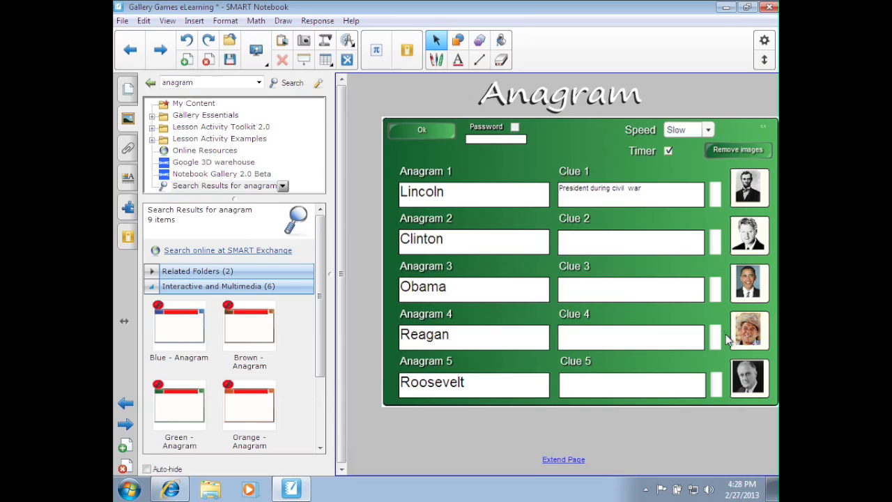
mouse_move(426, 335)
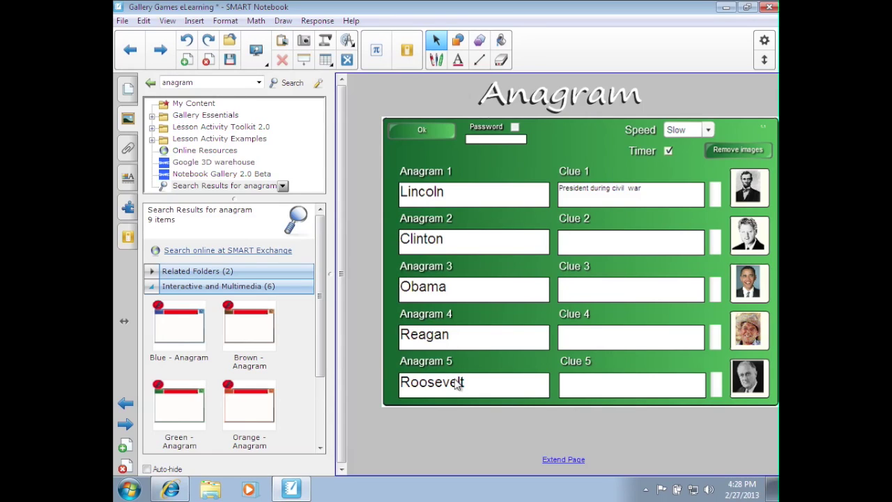
mouse_move(532, 398)
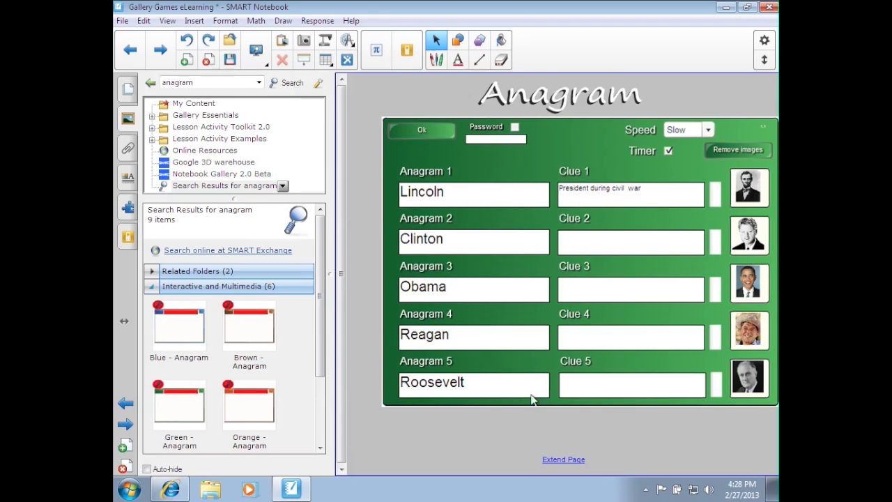
mouse_move(422, 138)
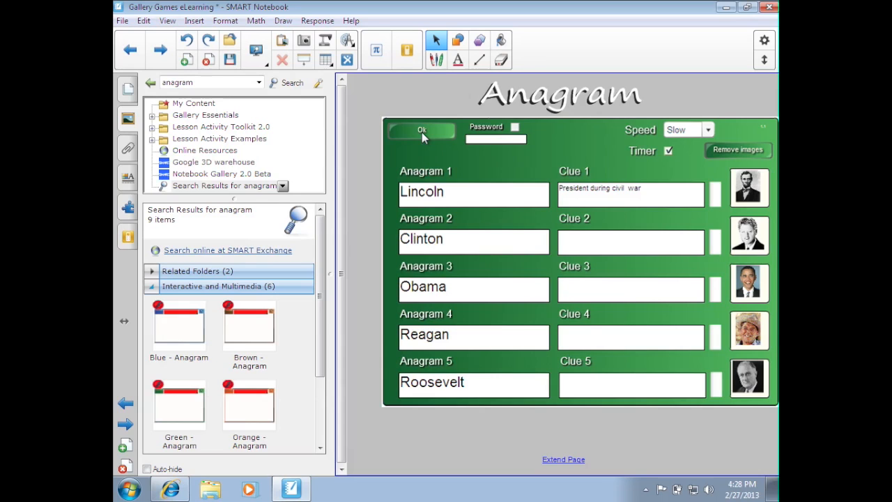
Confirm the Anagram settings with Ok and reposition the game on the page.
left_click(421, 131)
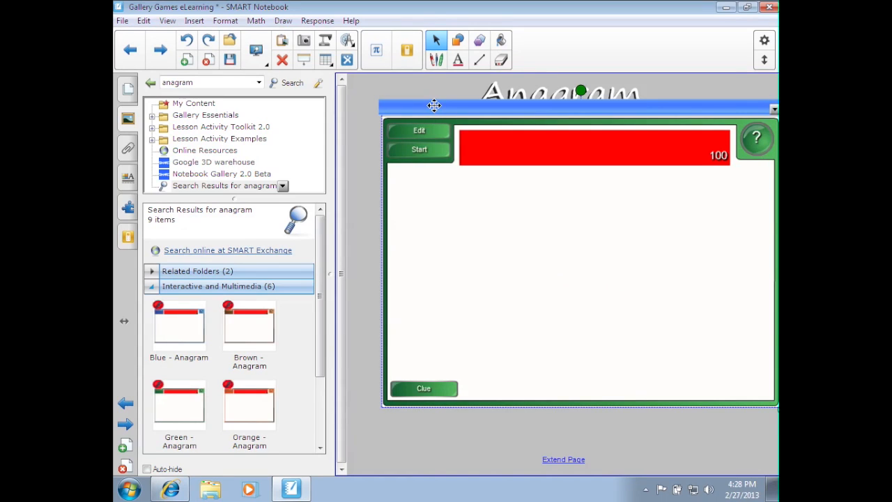
left_click_drag(435, 106, 418, 134)
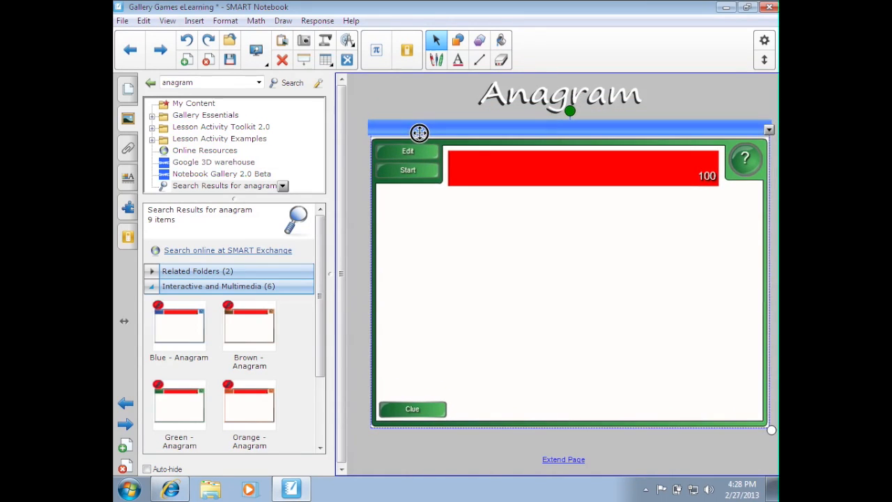